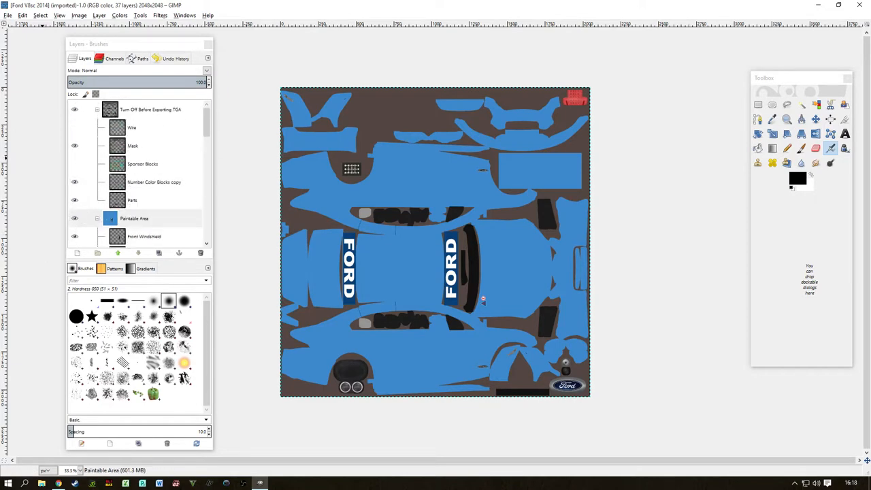
Open 'Union Jack Wallpaper 1920X1080.jpg' from the logo folder as a new layer
click(22, 15)
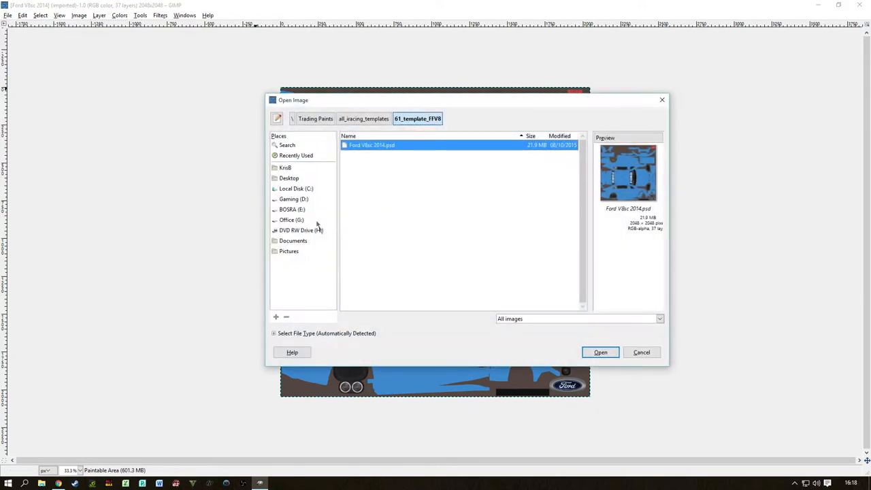
click(292, 209)
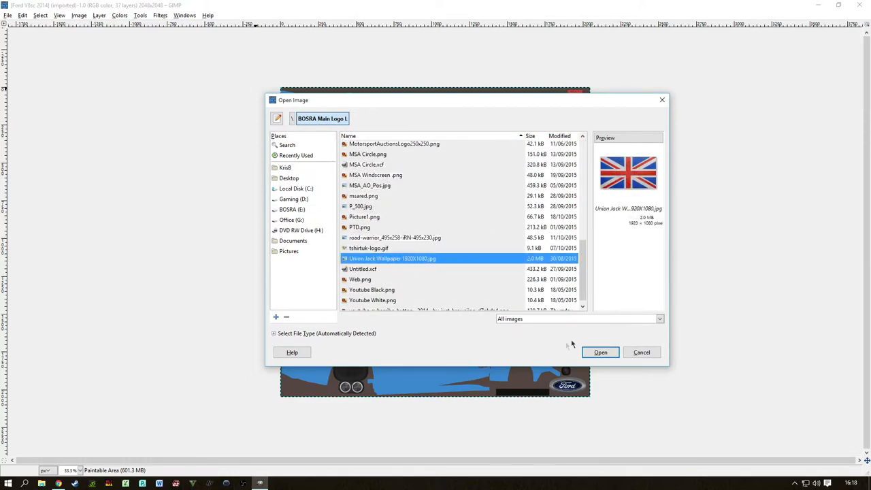
click(601, 352)
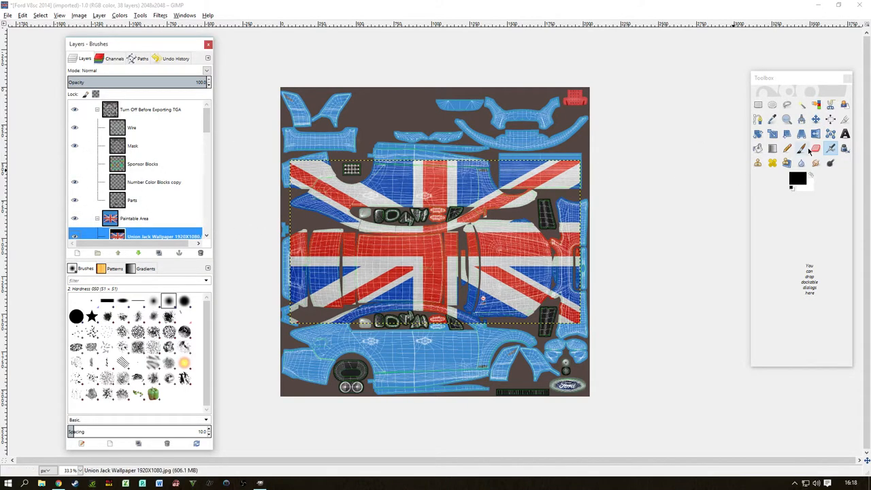
Enlarge the Union Jack layer by percentage so it spreads across the car's side panels
scroll(down, 3)
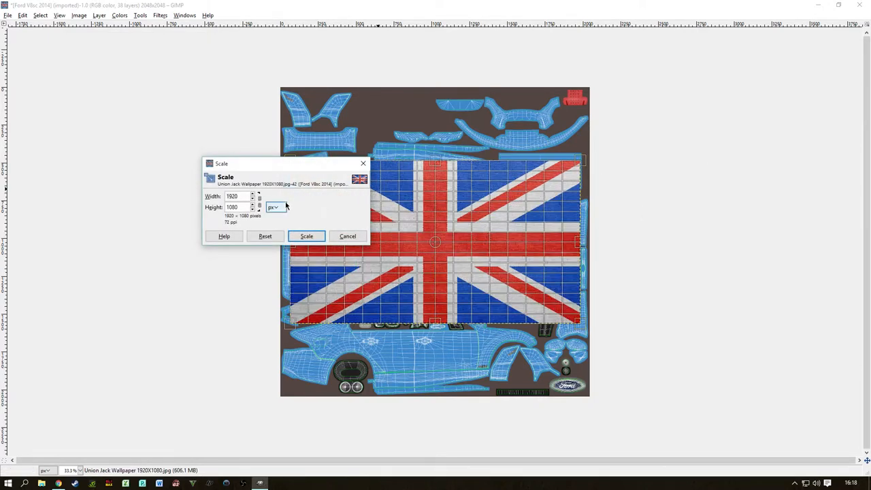
click(274, 206)
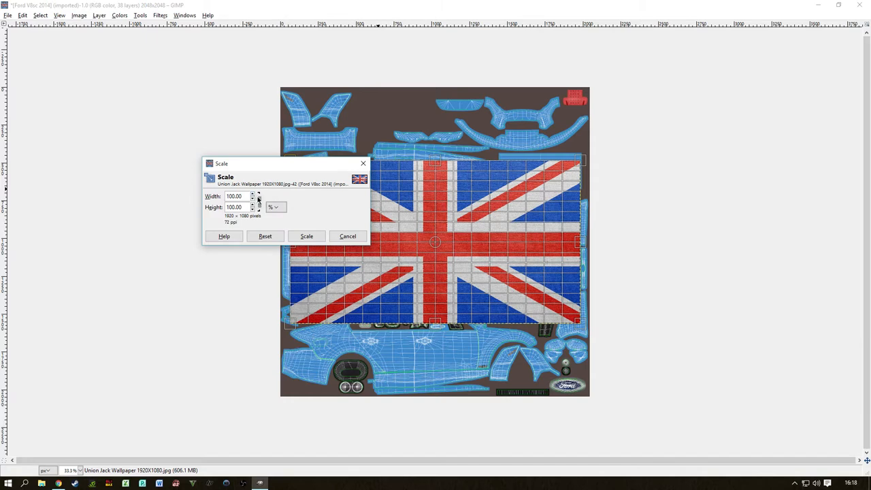
click(252, 194)
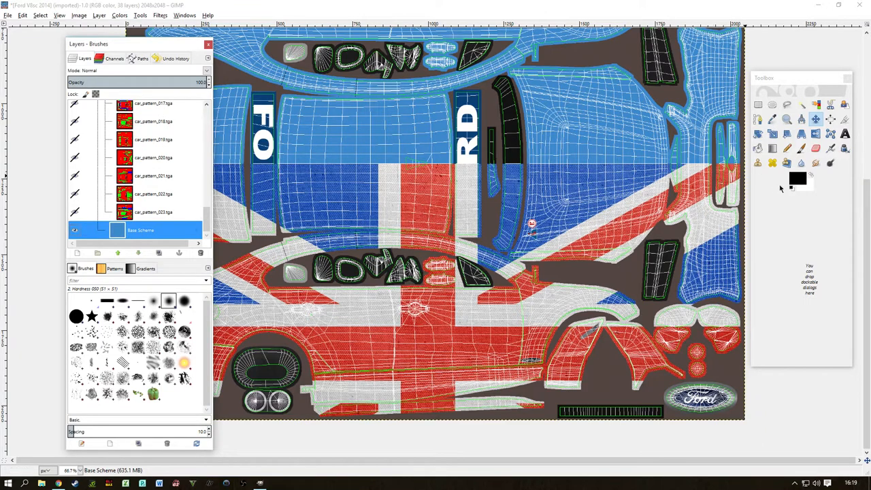
Change the foreground colour from black to the bright green swatch
click(797, 177)
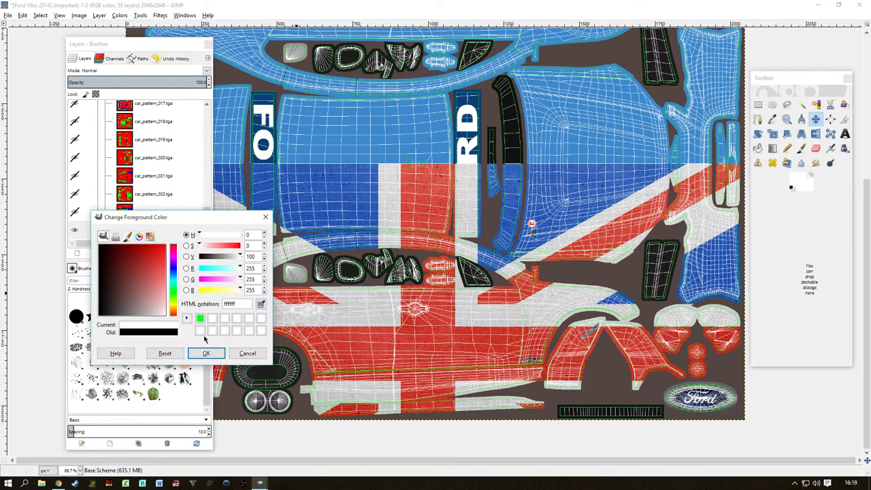
click(206, 353)
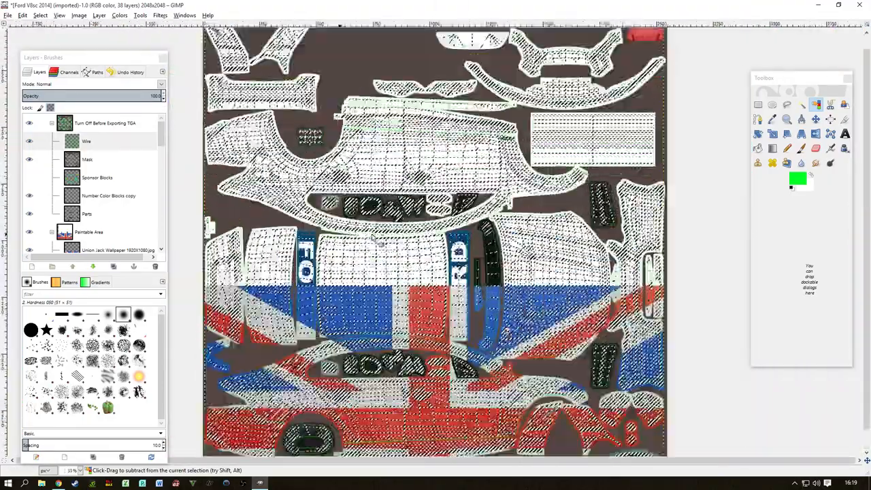
Clear the selection with Select > None once the wireframe lines are green
click(40, 15)
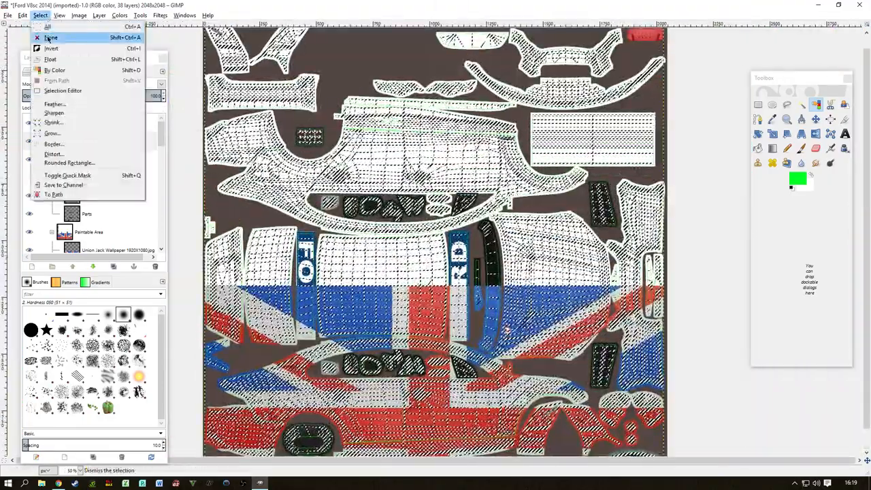
click(51, 36)
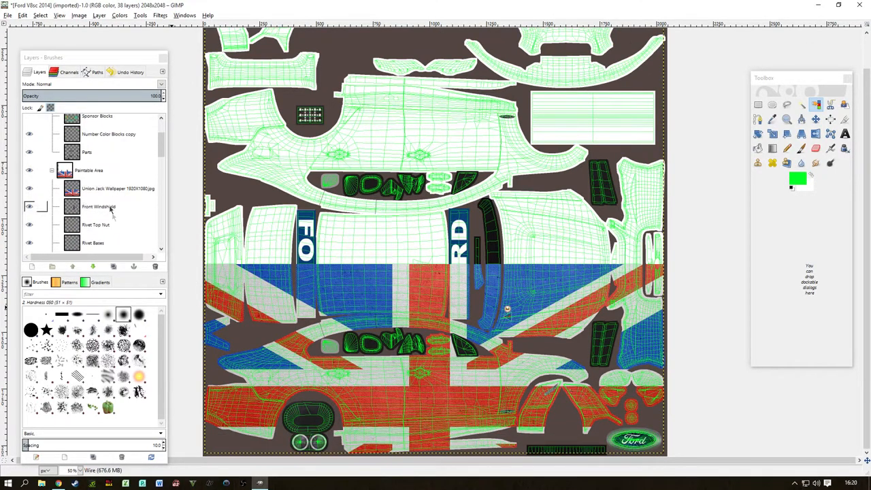
Pick the Union Jack layer and bring up the Layer menu for the flipped copy
click(118, 188)
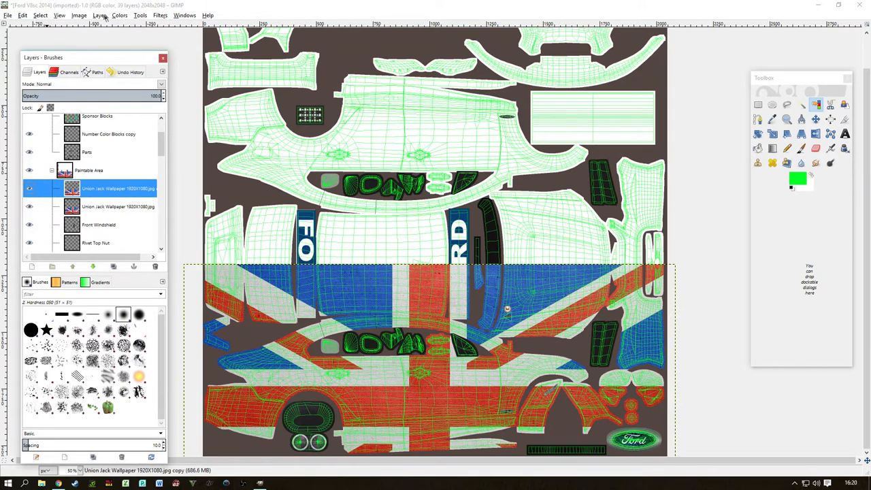
click(99, 15)
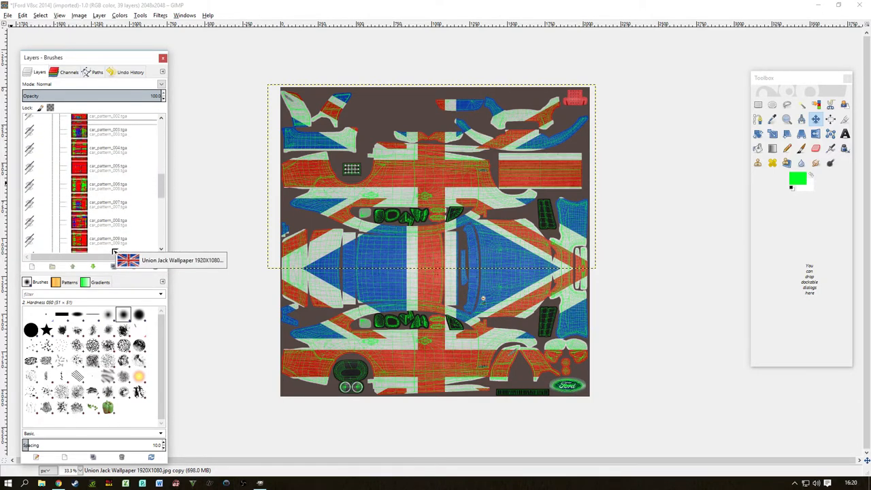
scroll(down, 3)
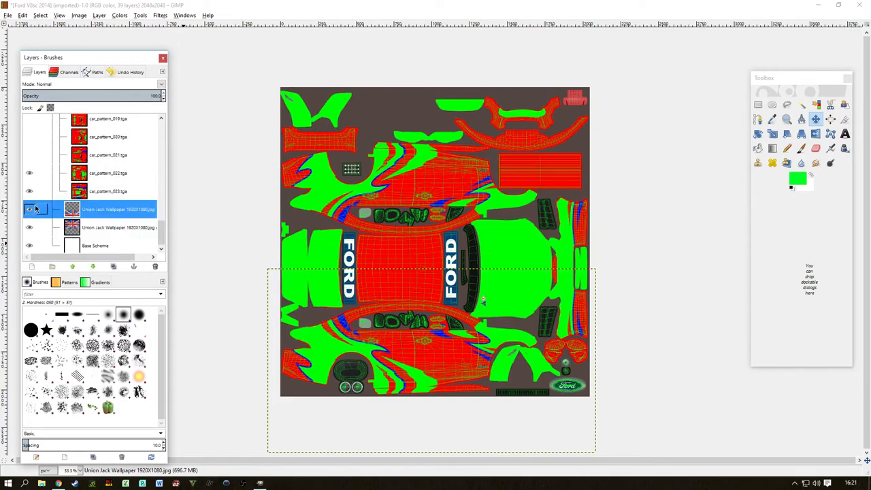
Make the Union Jack layer visible on the car and scroll the Layers panel
click(30, 209)
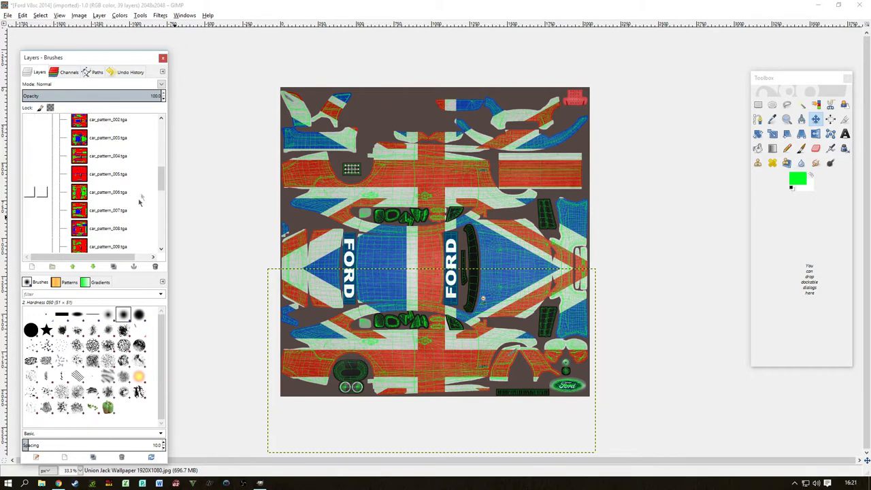
scroll(down, 3)
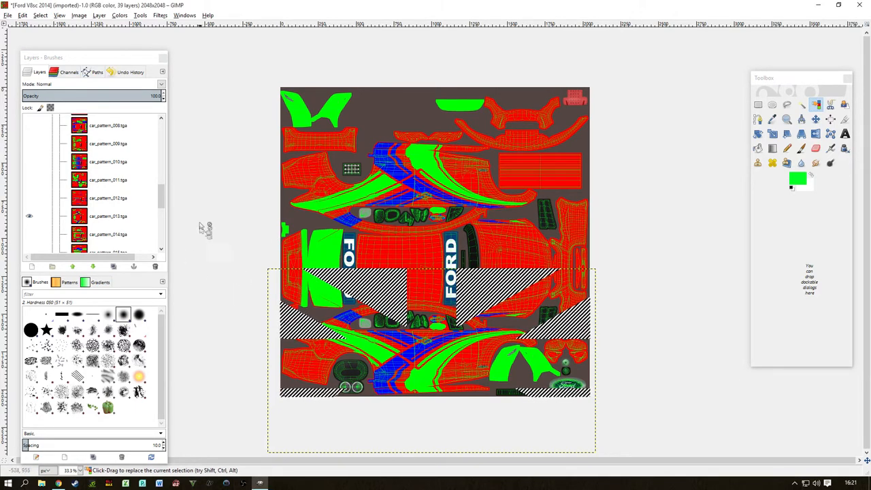
Pick a near-white foreground and select car_pattern_013's areas by colour
scroll(down, 3)
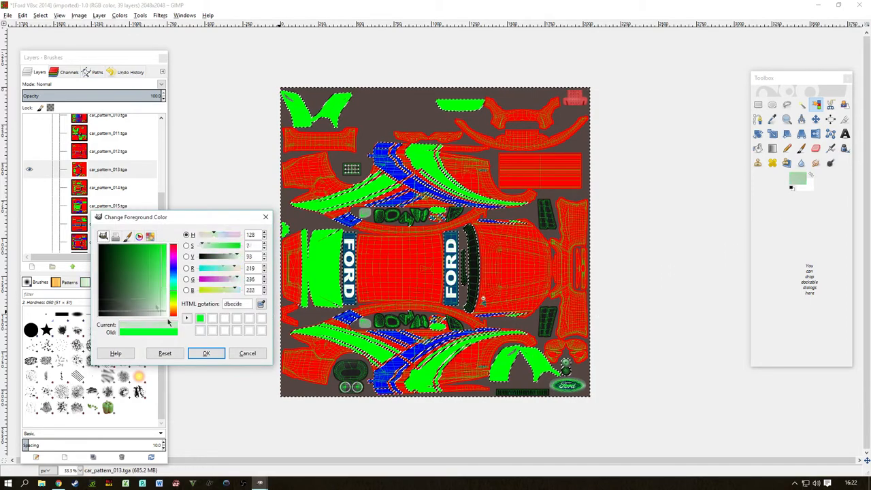
click(207, 353)
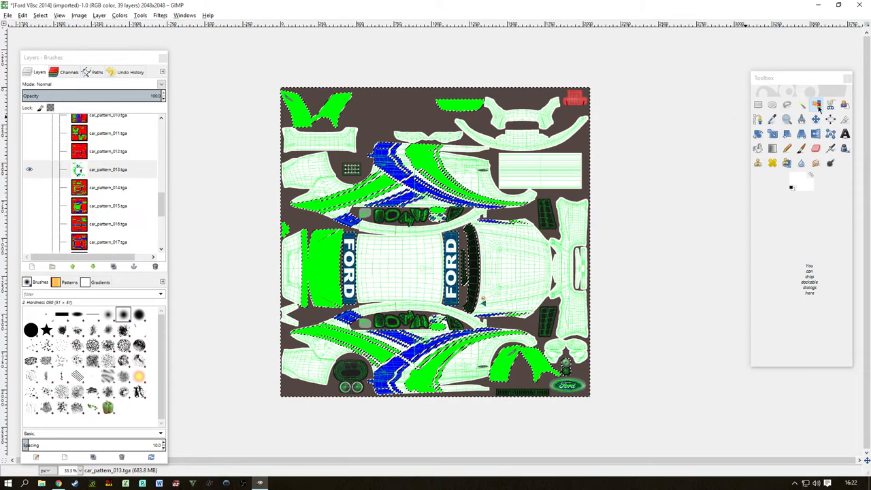
click(816, 104)
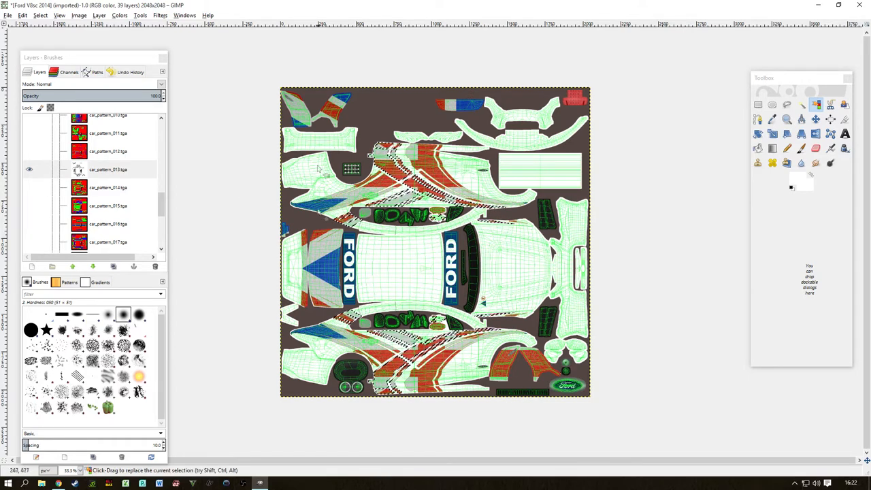
click(40, 15)
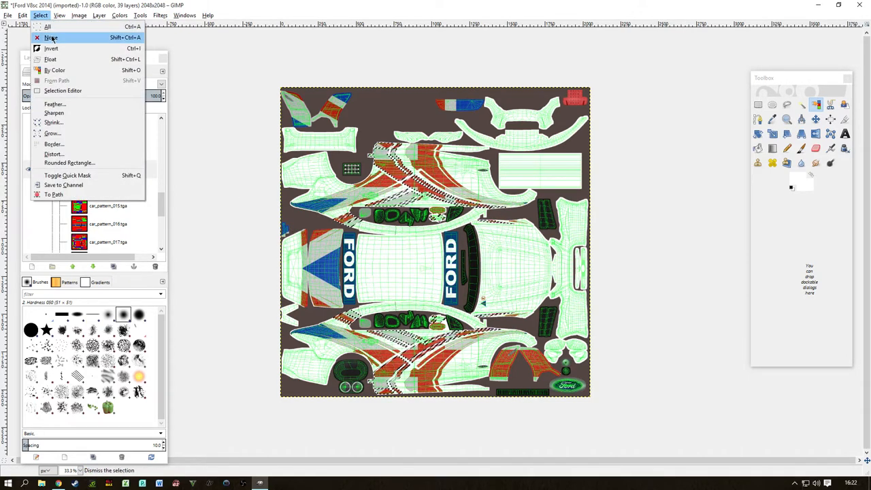
Clear the selection to review car pattern 013's white livery with Union Jack stripes
click(51, 38)
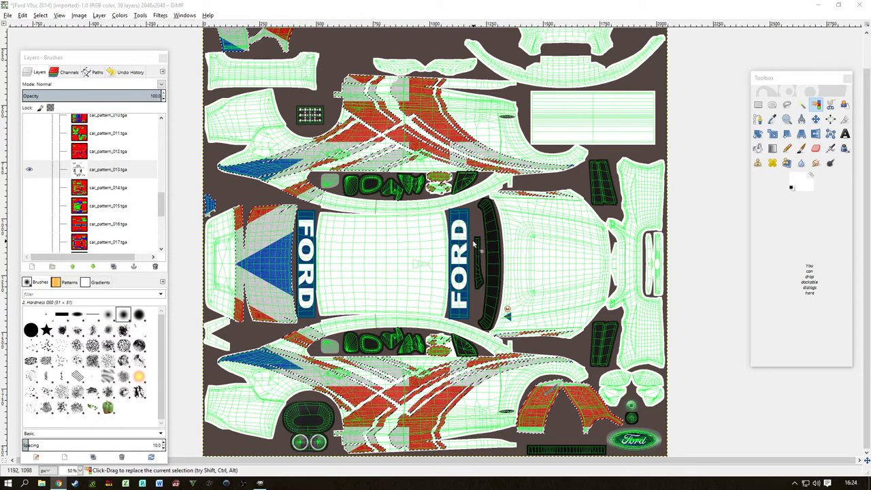
Deselect all, then pick the Windshield Banner layer and hide its FORD banners
click(39, 15)
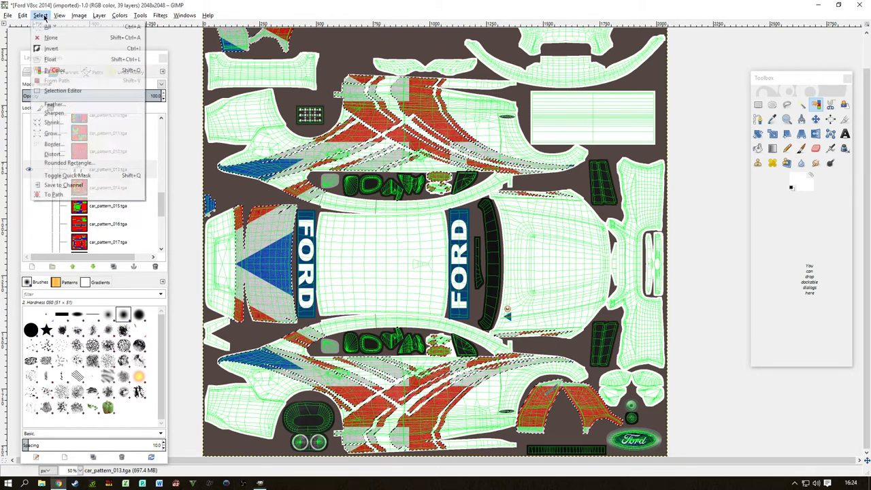
click(51, 38)
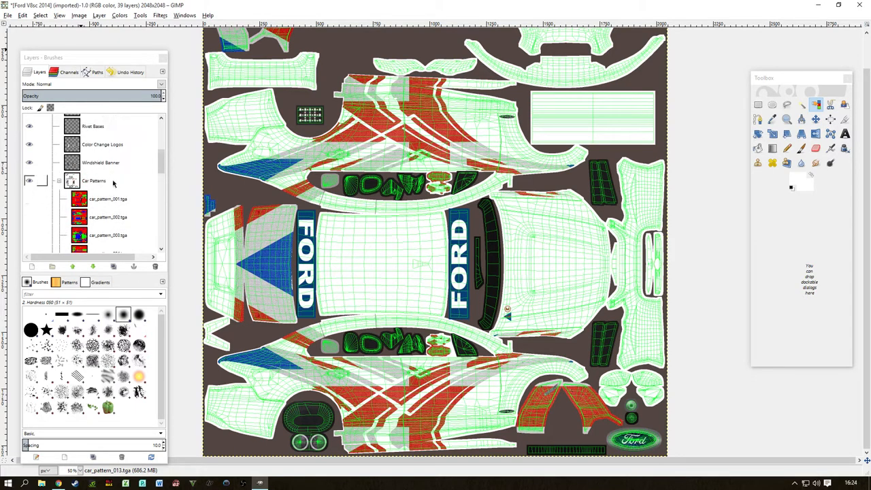
click(101, 163)
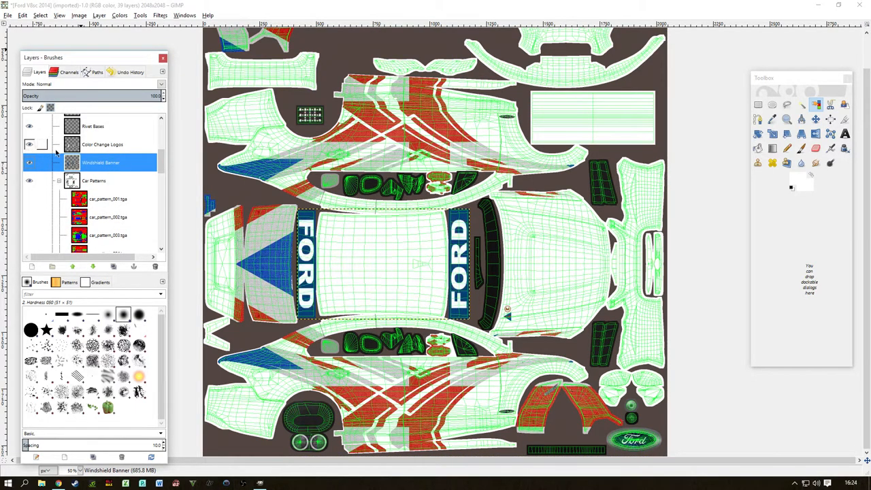
click(29, 162)
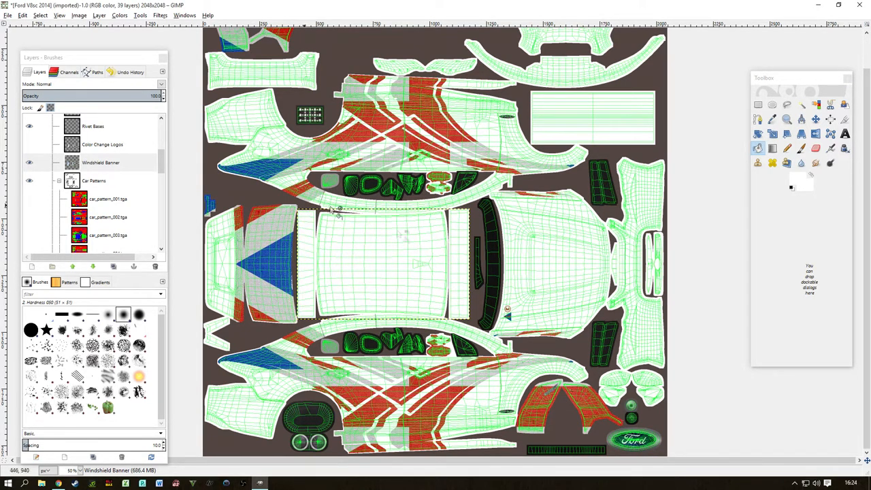
Add the MSA Windscreen png as a layer, rotated 90° counter-clockwise and scaled to 26.63%
click(8, 15)
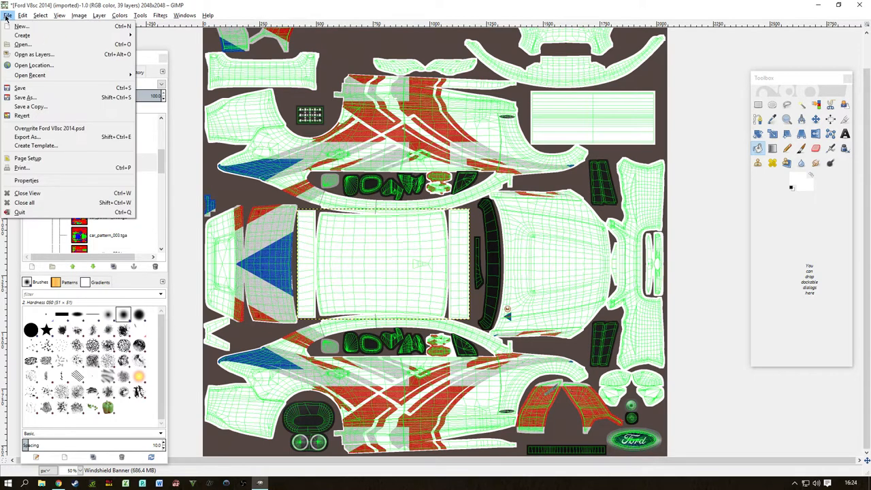
mouse_move(34, 54)
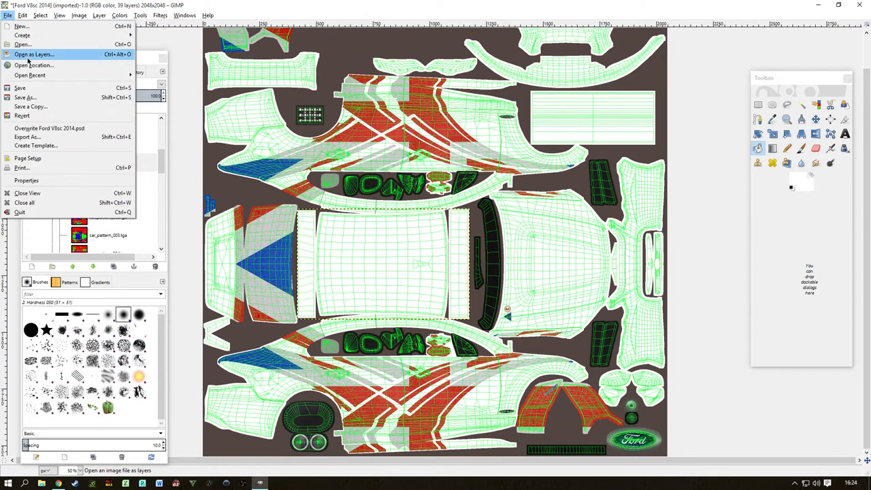
click(22, 44)
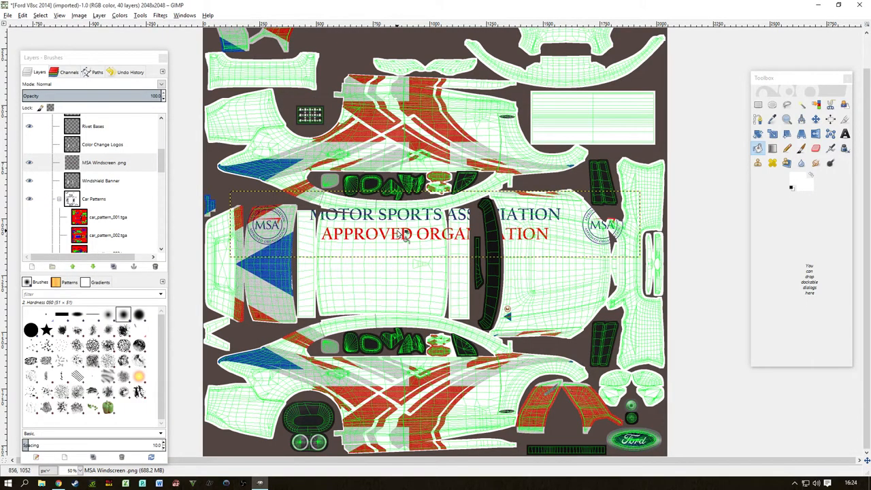
click(99, 15)
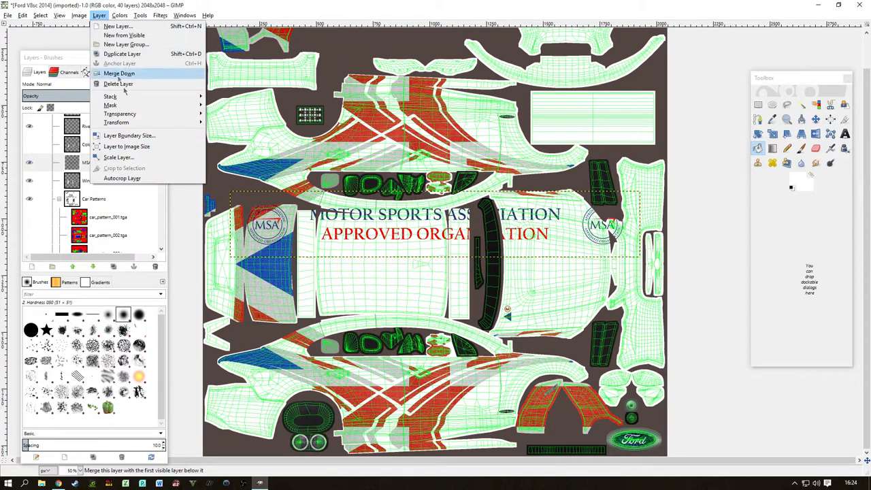
mouse_move(115, 121)
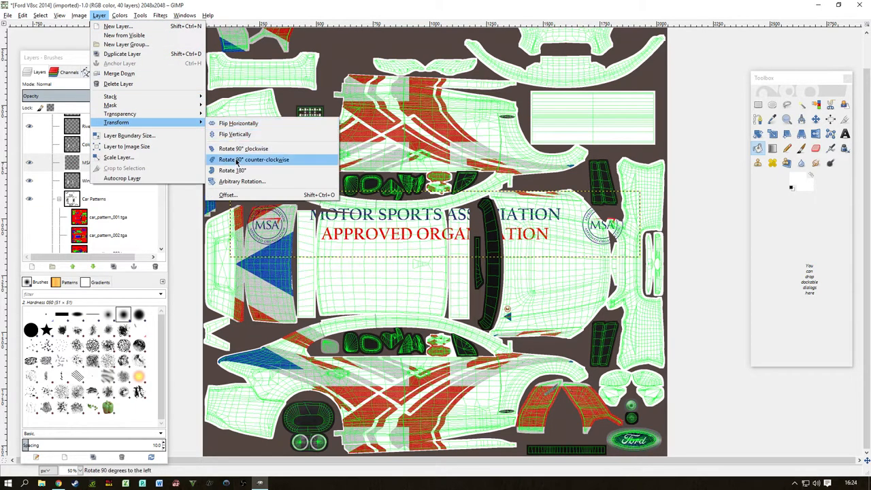
click(254, 160)
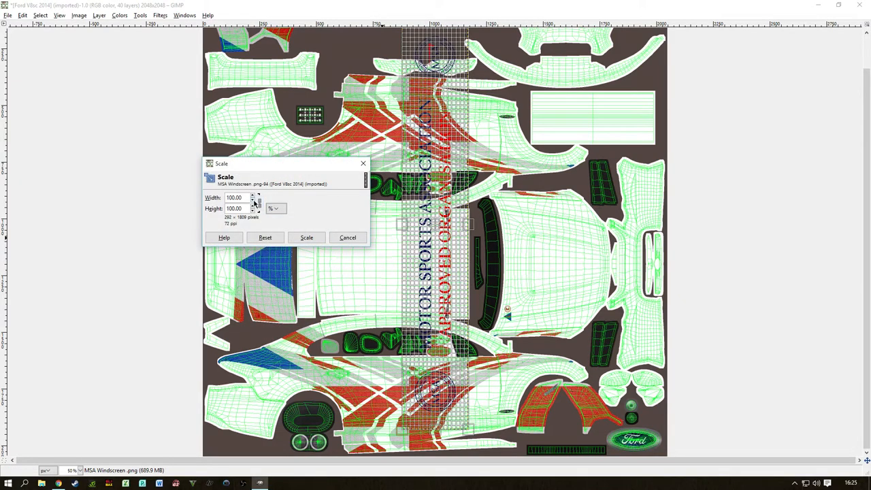
text(26.63)
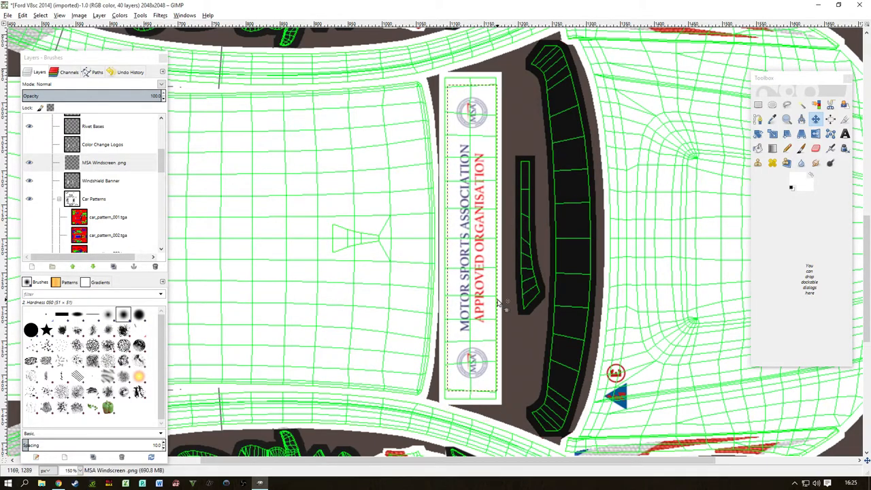
mouse_move(499, 303)
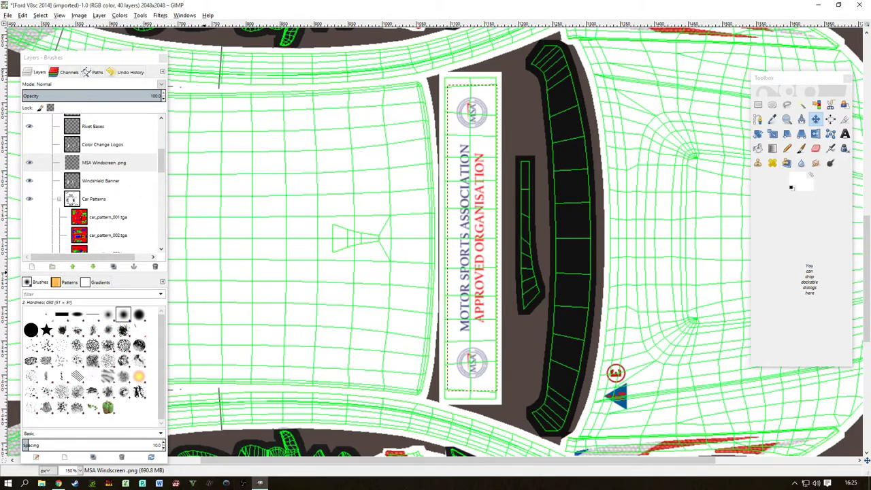
Import MAEdited.jpg as a new layer holding the black Motorsport Auctions logo
scroll(down, 3)
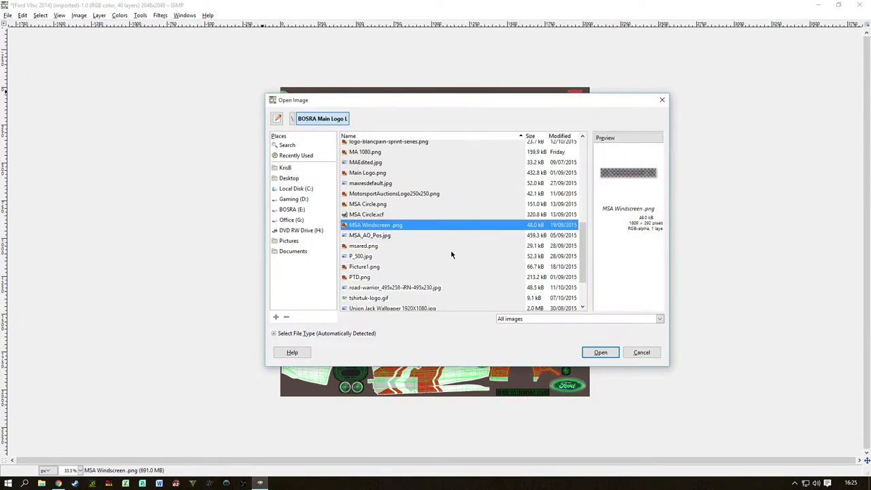
click(394, 193)
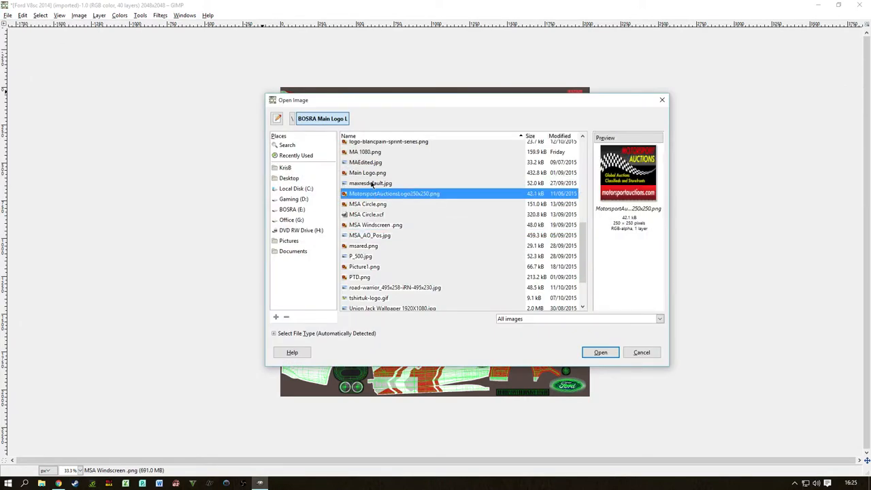
click(365, 162)
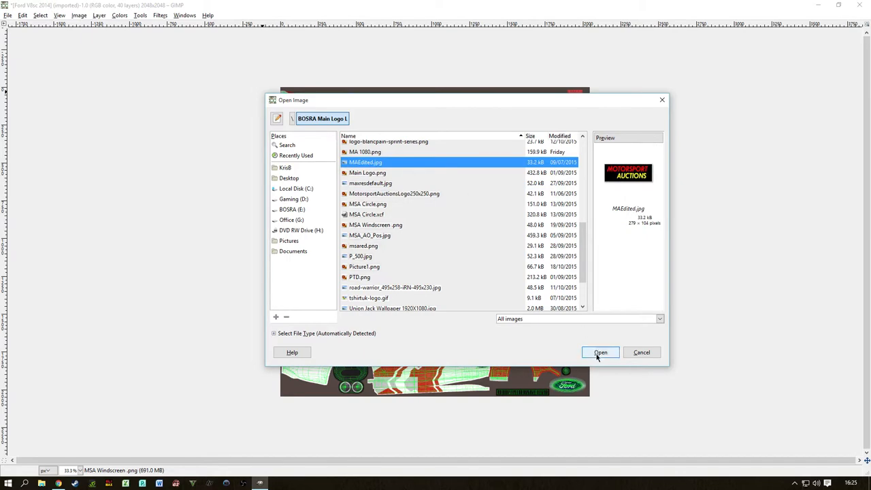
click(601, 352)
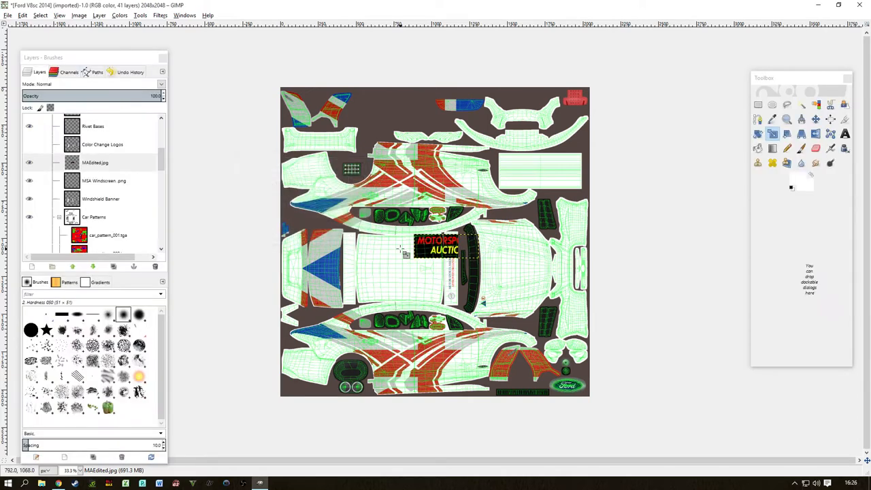
Rotate the Motorsport Auctions logo a quarter turn and nudge it onto the bonnet
click(99, 15)
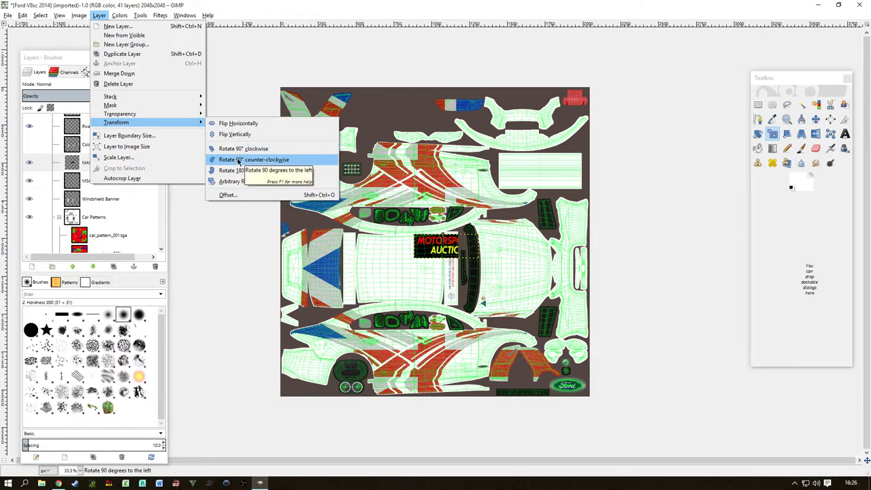
click(266, 159)
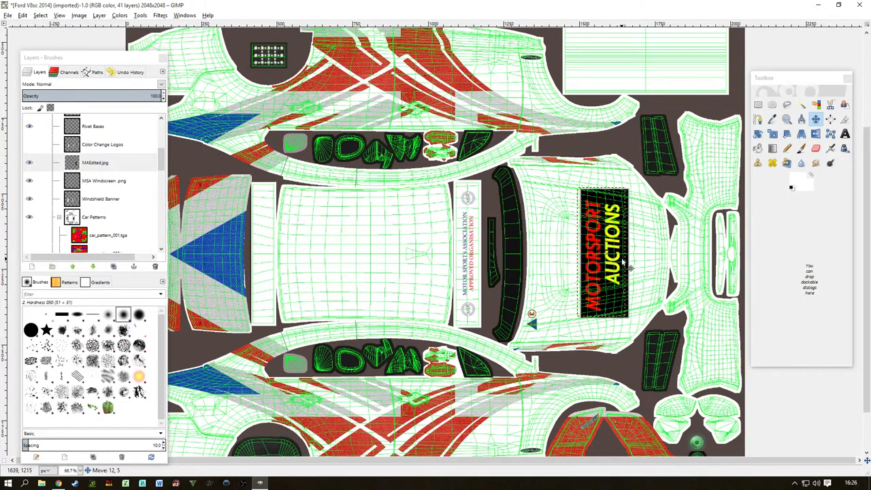
drag(623, 262, 613, 262)
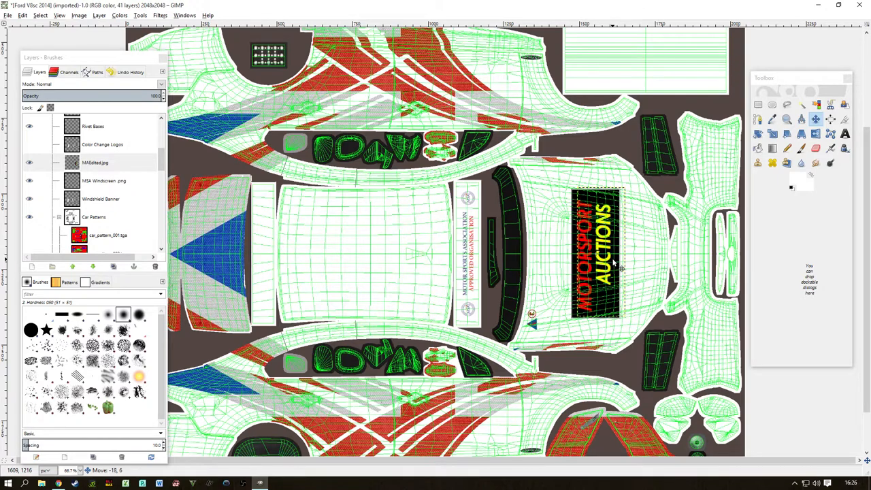
Apply Color to Alpha with black 000000 as the From colour on the logo layer
click(120, 15)
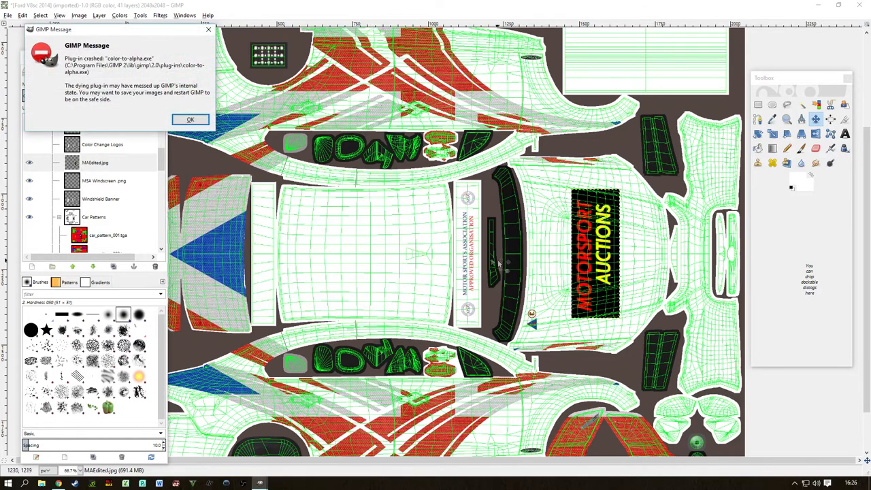
click(191, 120)
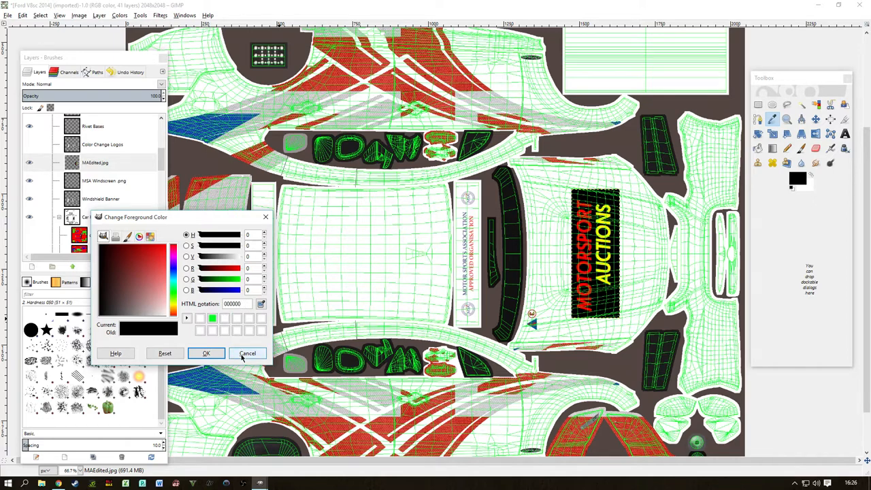
click(247, 352)
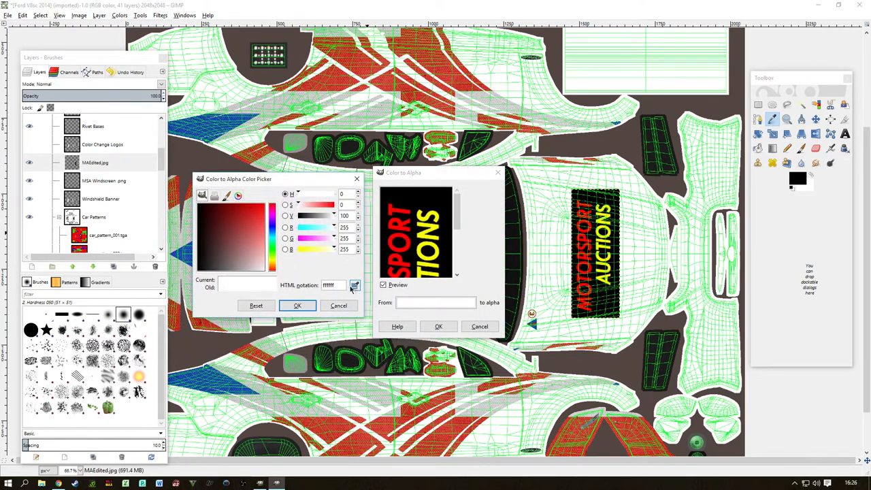
click(333, 285)
text(000000)
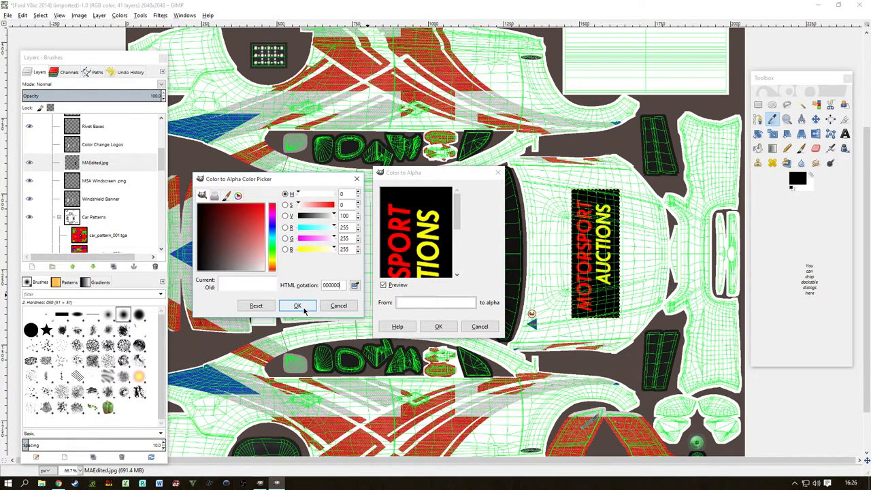
click(297, 305)
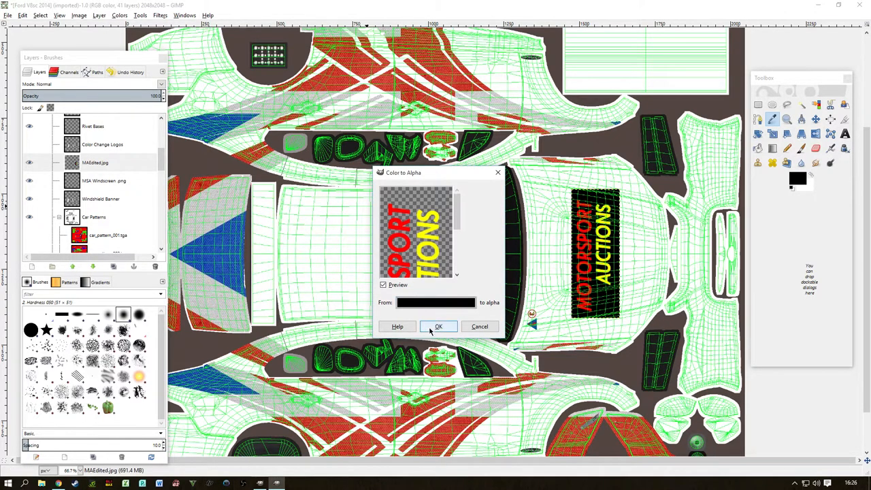
click(438, 326)
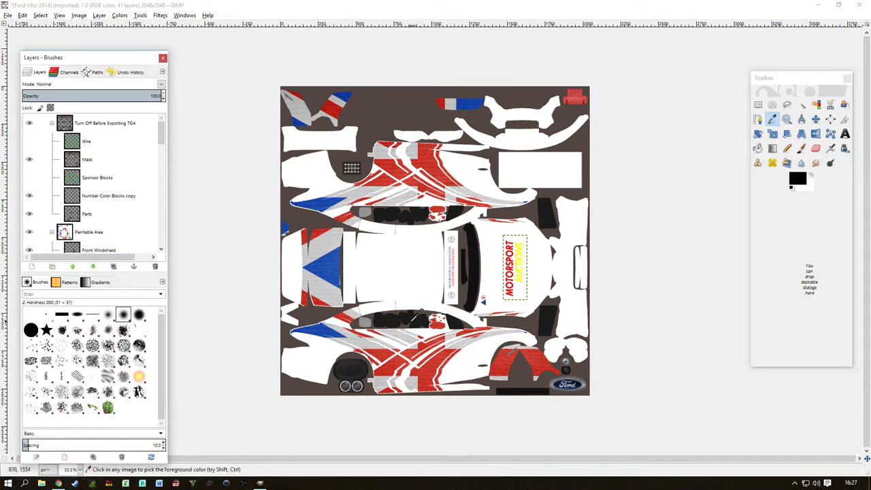
With the wireframe hidden, bring up the File menu's export options
click(8, 15)
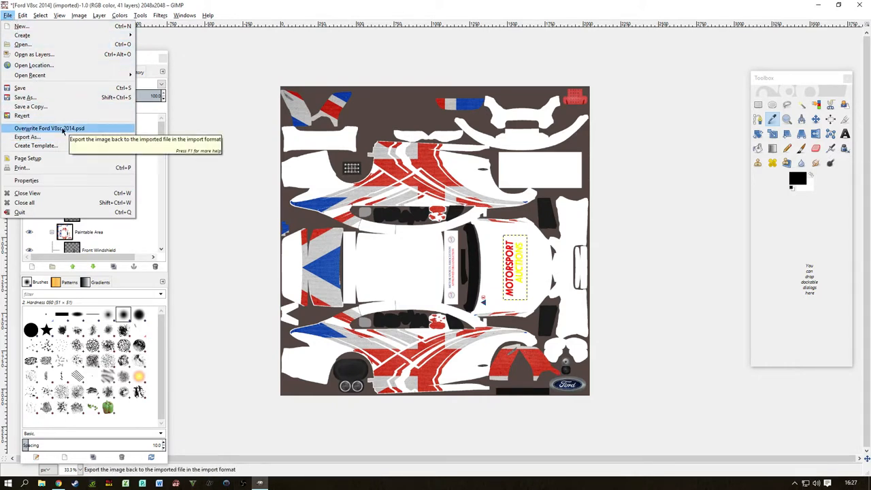
mouse_move(58, 137)
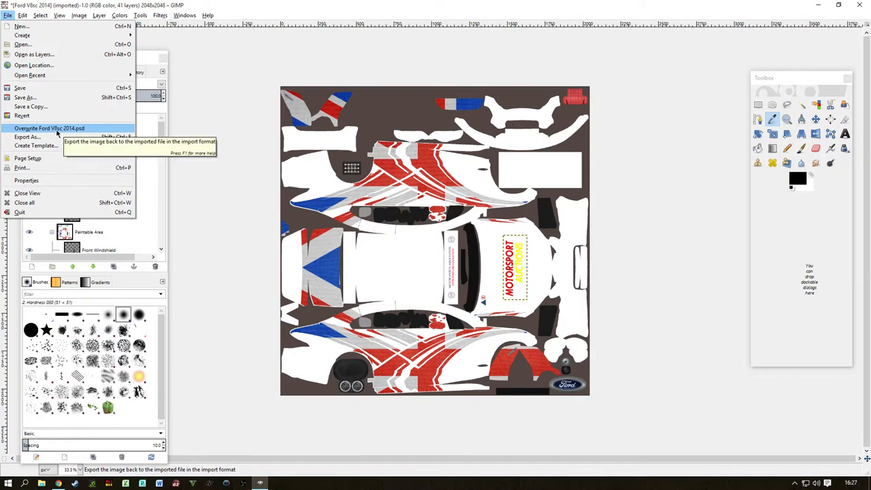
Export over car_146480.tga in iRacing/paint/v8supercars ford2014 with RLE compression
click(27, 137)
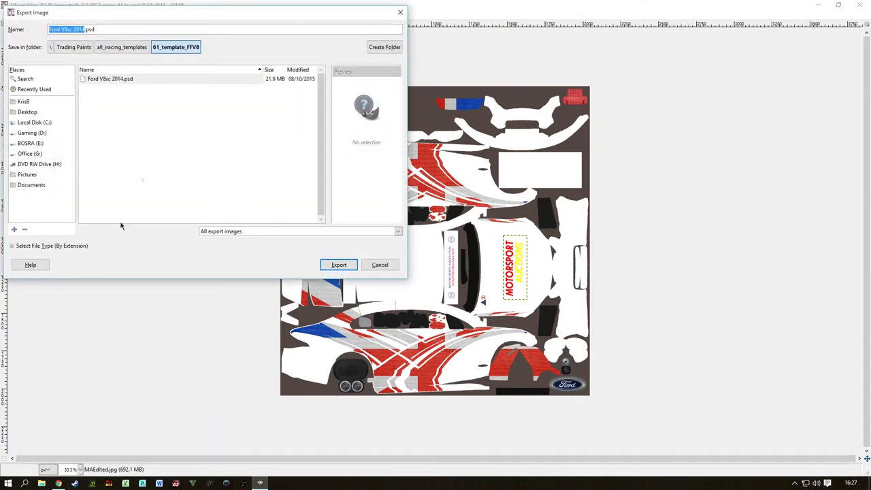
click(121, 46)
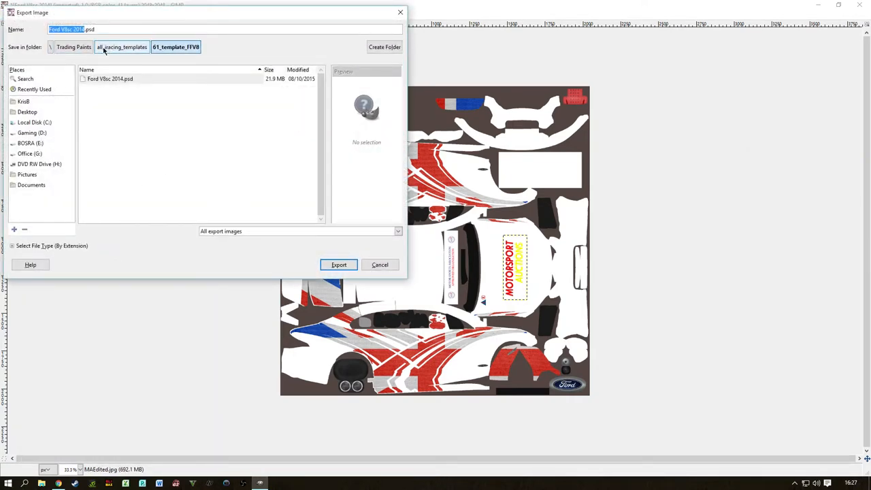
click(97, 47)
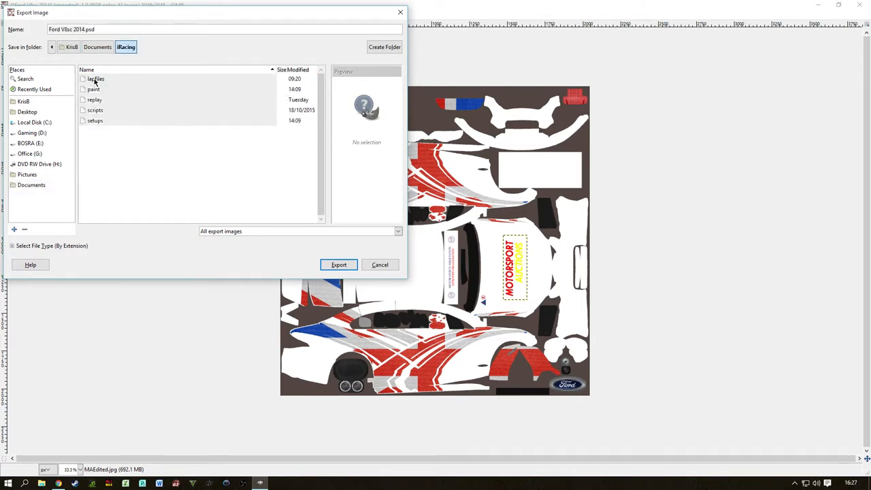
double_click(93, 89)
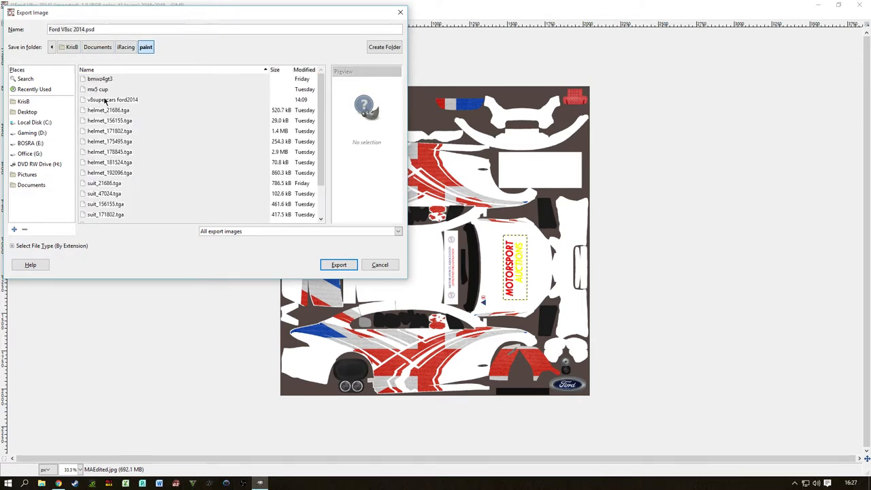
double_click(112, 99)
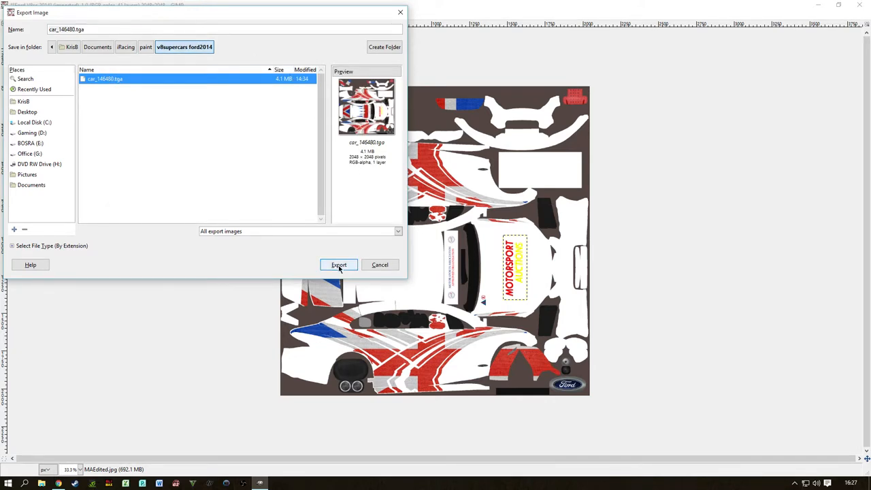
click(338, 265)
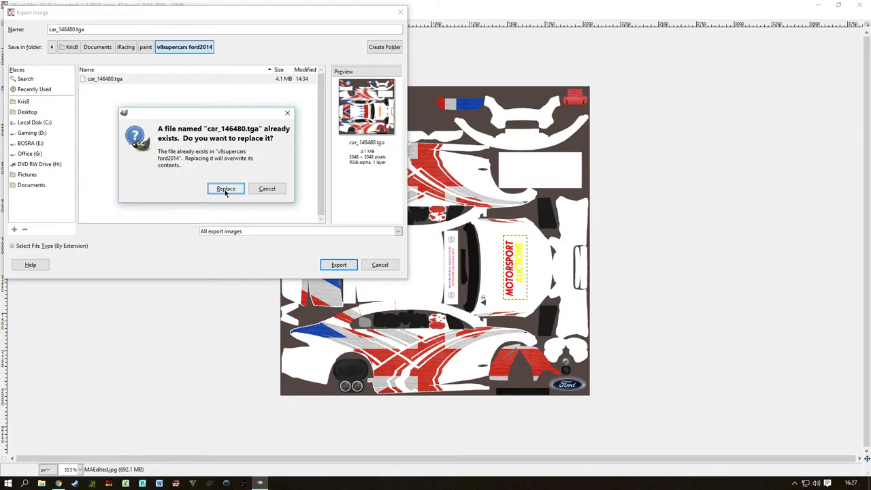
click(225, 188)
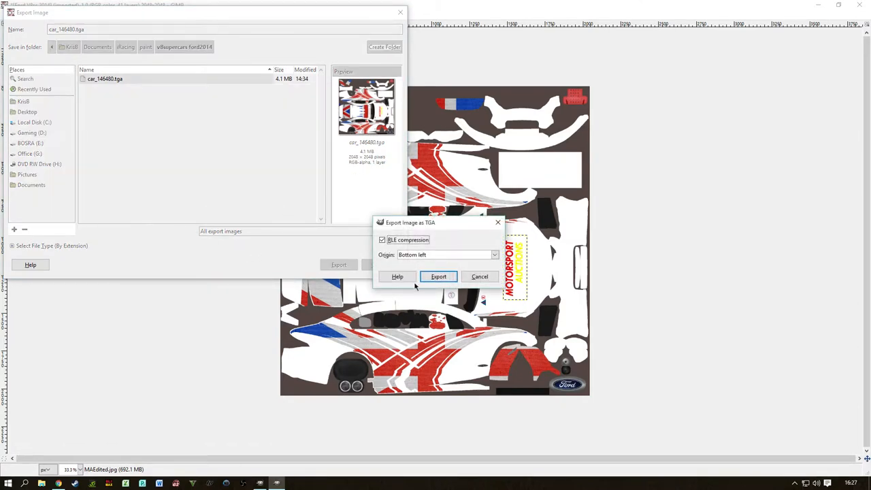
click(438, 276)
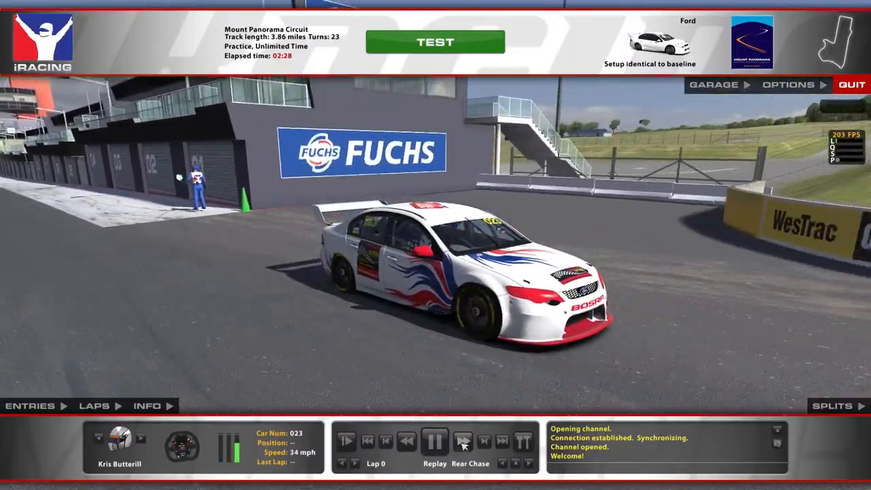
Fast-forward, then pause the iRacing replay of the Ford at Mount Panorama
click(463, 441)
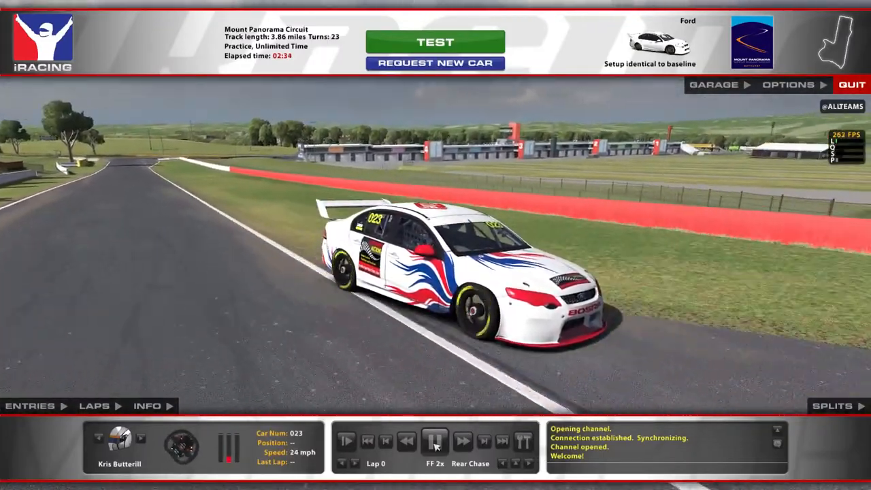
click(435, 440)
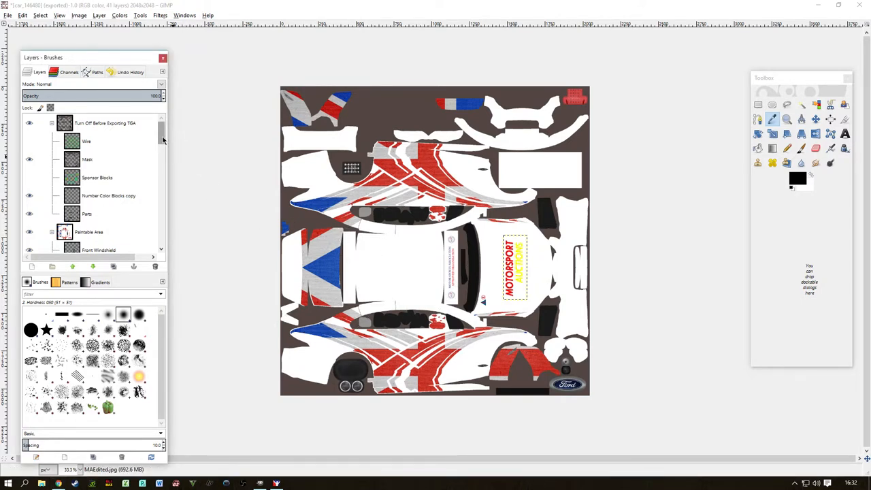
Scroll the Layers panel down to the car_pattern layers
scroll(down, 3)
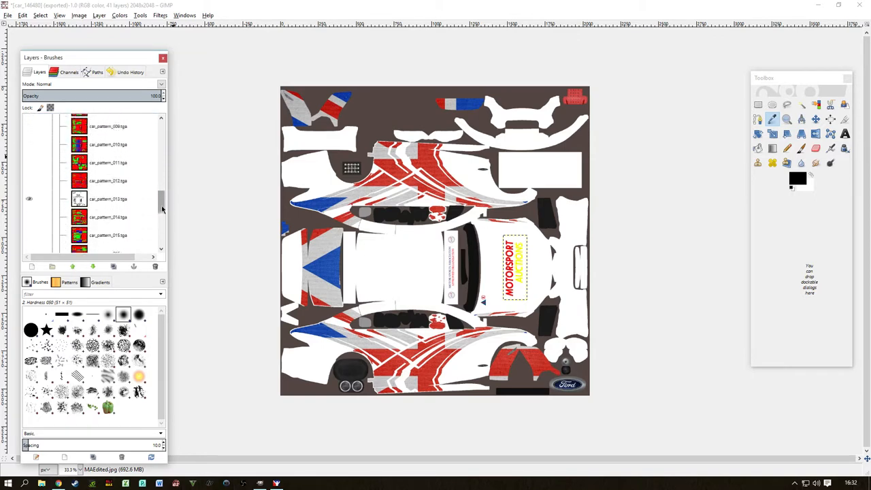
scroll(down, 3)
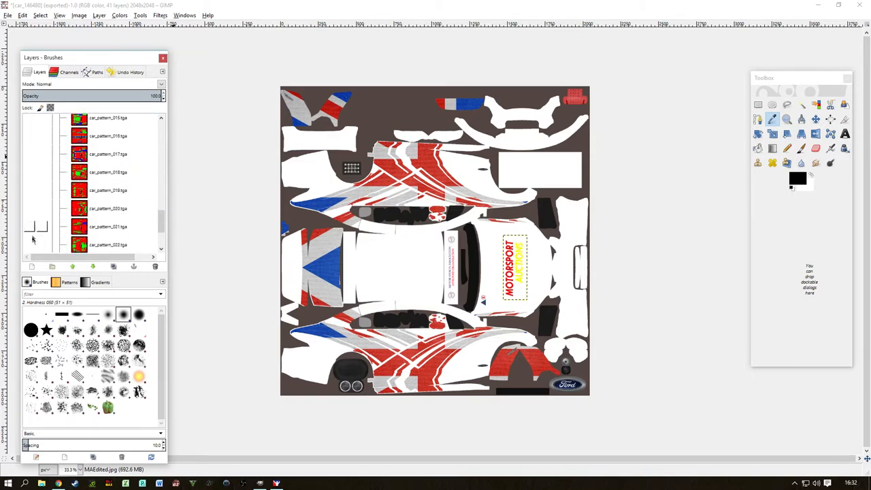
scroll(down, 3)
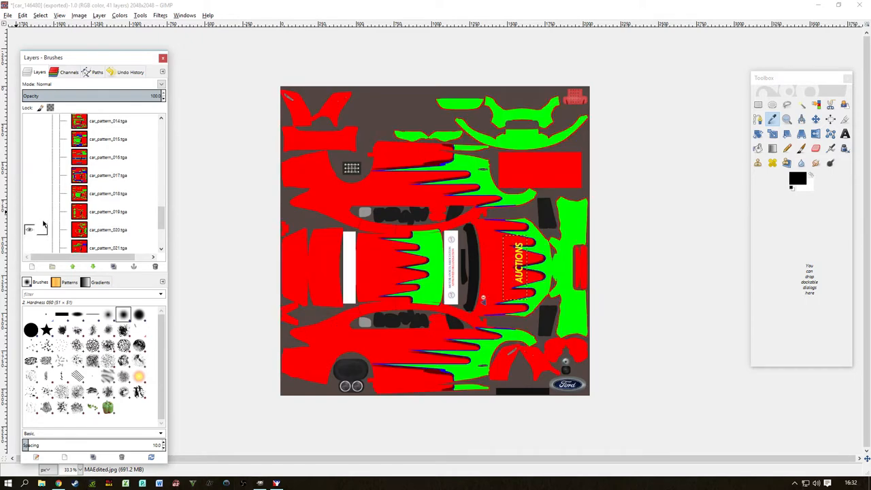
Select the flame pattern layer and clear the current selection
click(29, 230)
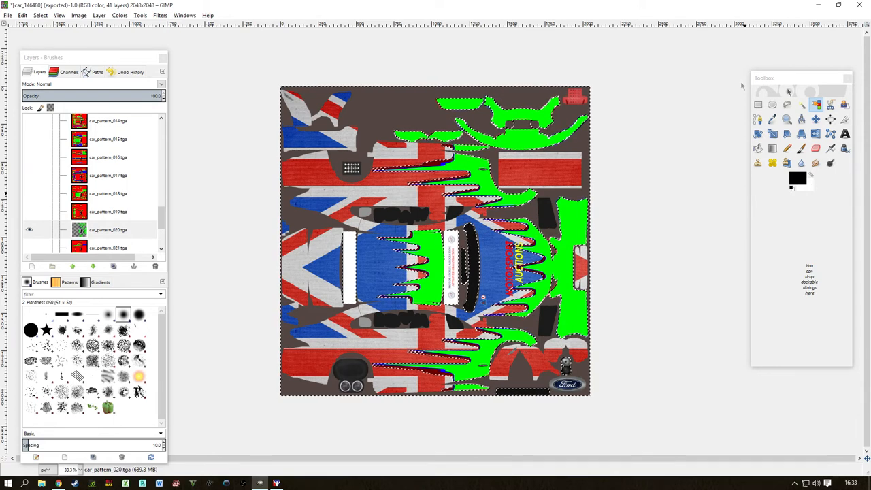
click(41, 15)
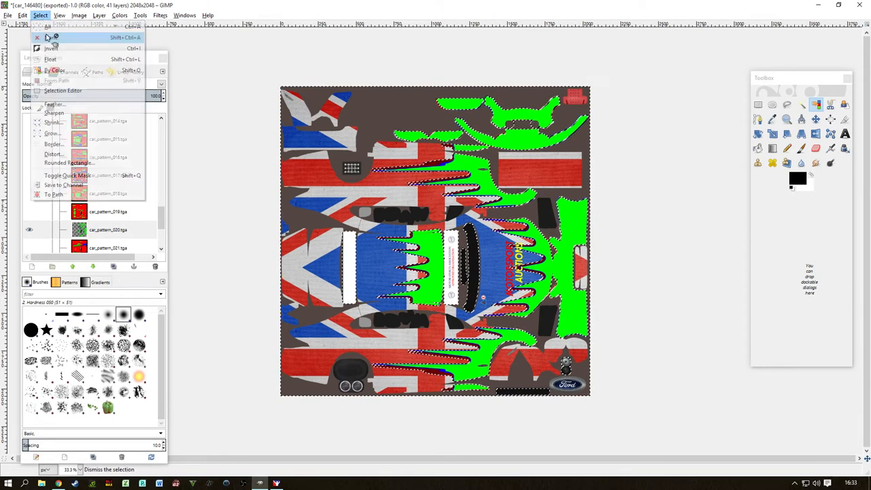
click(51, 26)
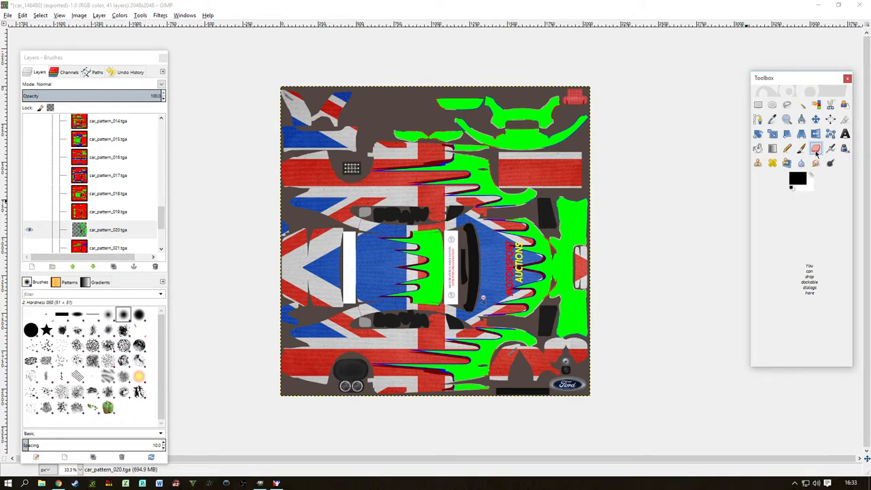
Erase the green flames outside the roof using the Eraser with Basic Simple dynamics
click(815, 148)
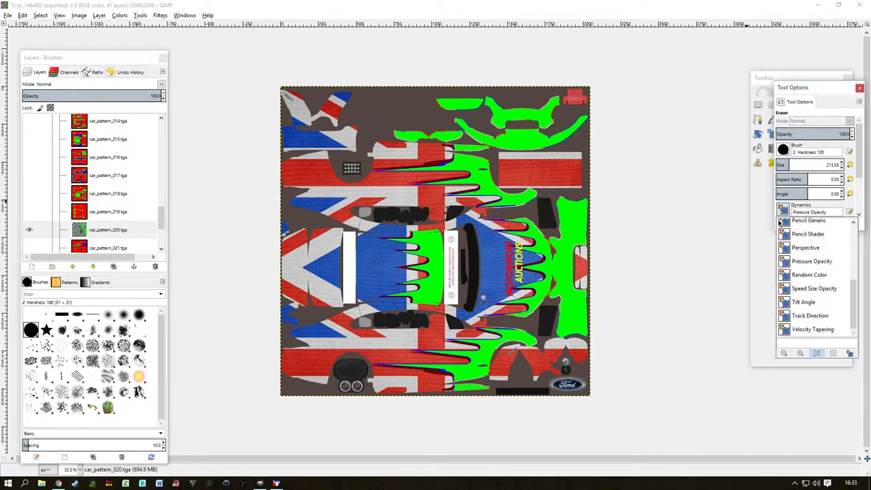
click(809, 211)
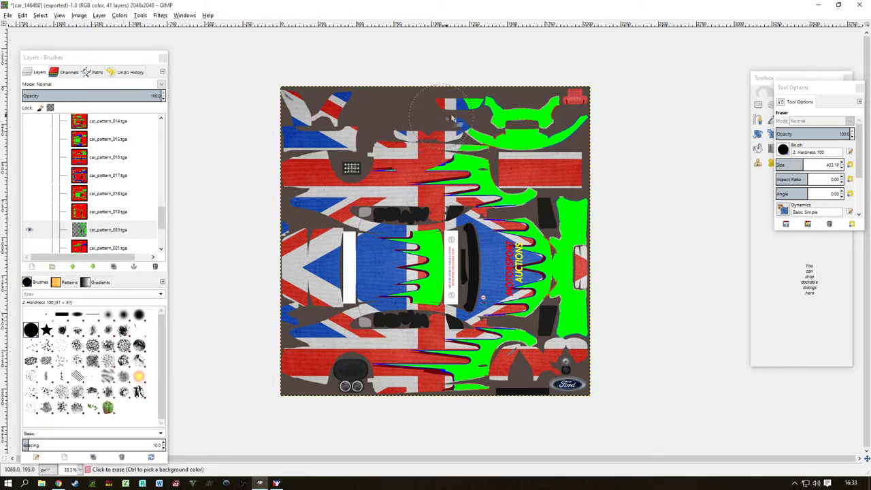
drag(449, 119, 398, 166)
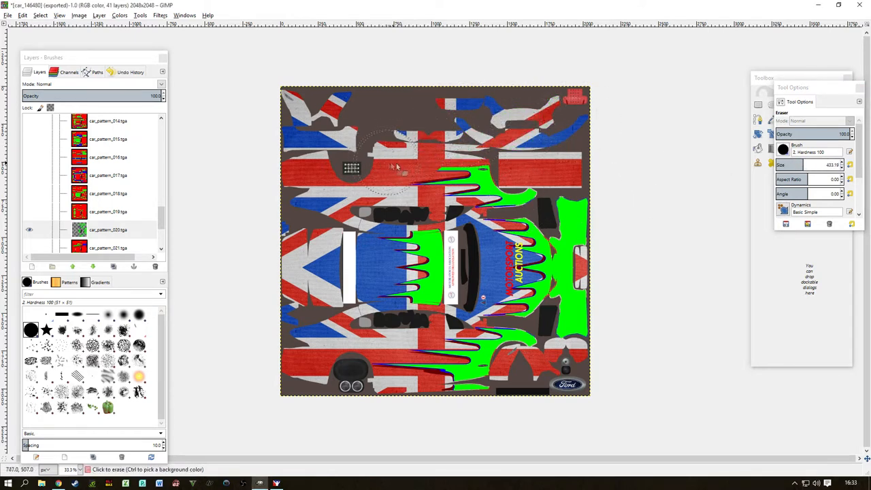
drag(394, 167, 569, 238)
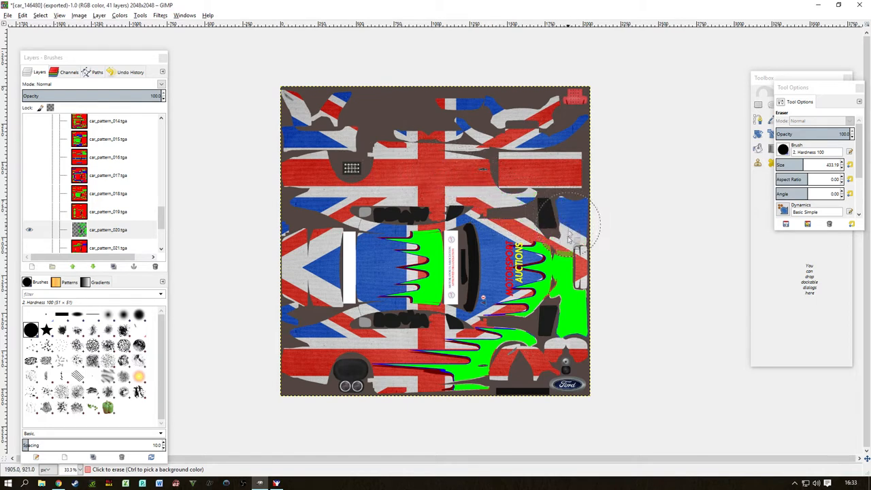
drag(565, 239, 442, 364)
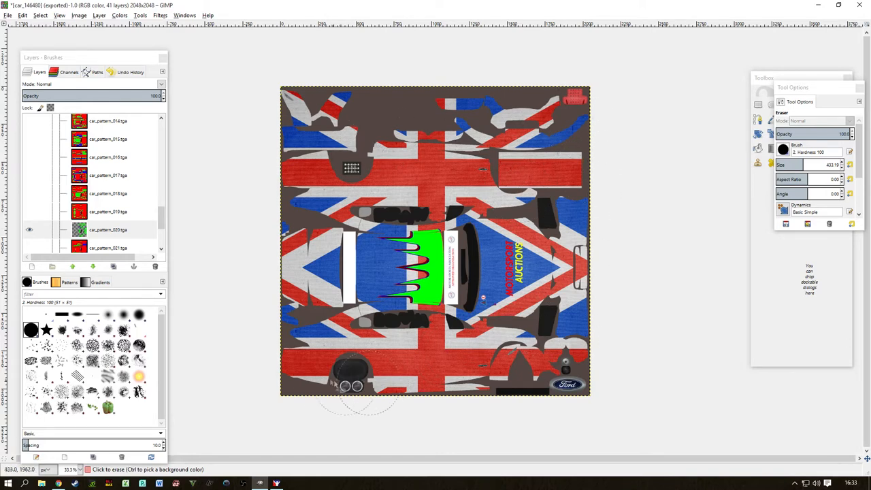
Reorder layers, close the eraser Tool Options, and make car_pattern_013 visible
click(99, 15)
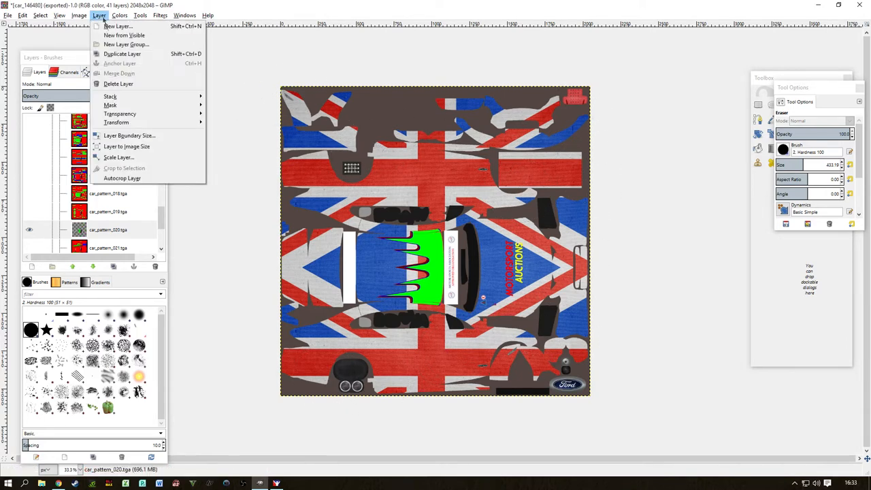
mouse_move(122, 178)
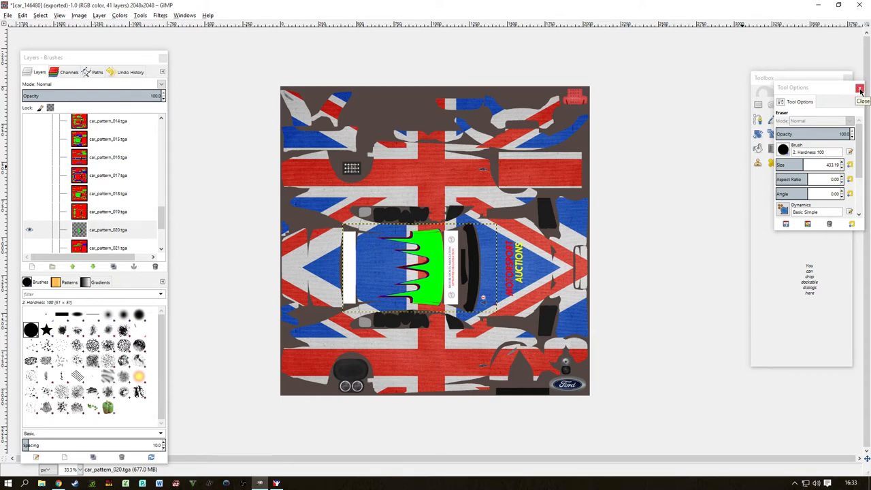
click(861, 89)
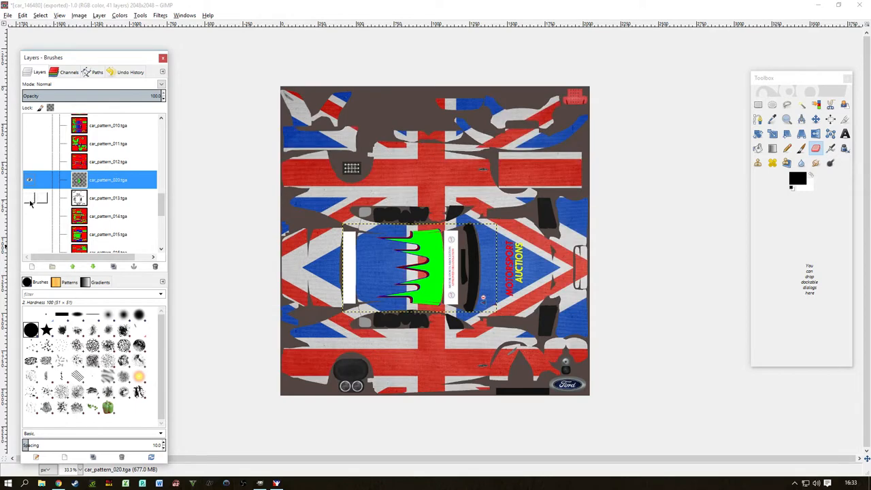
click(29, 198)
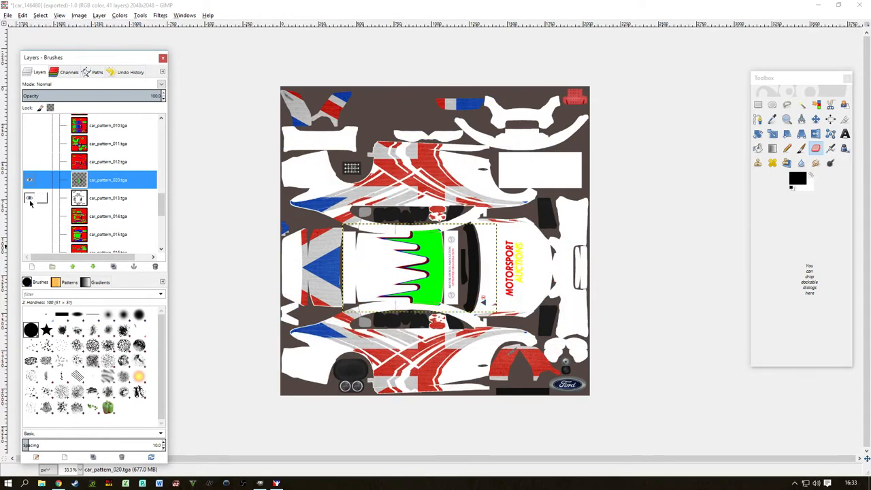
Bring up the flag layer's context menu to merge it down
right_click(108, 180)
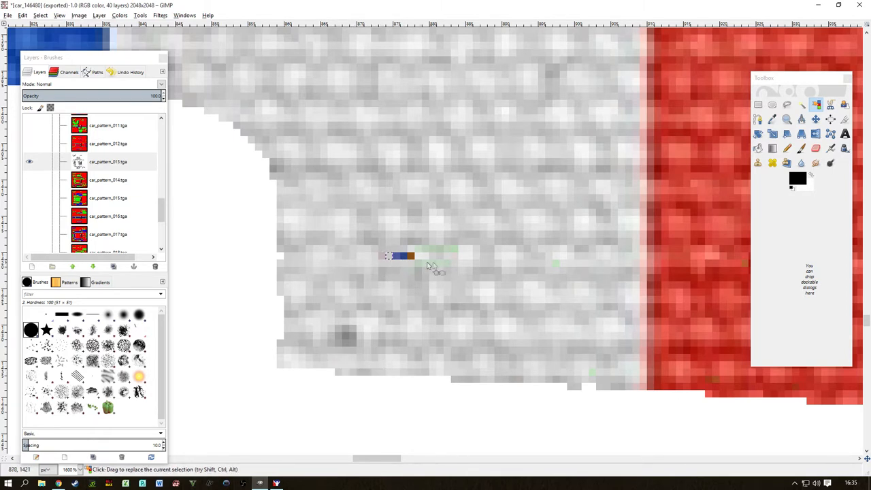
Drag over the roof flame area so the Union Jack fills the flames
drag(415, 249, 460, 269)
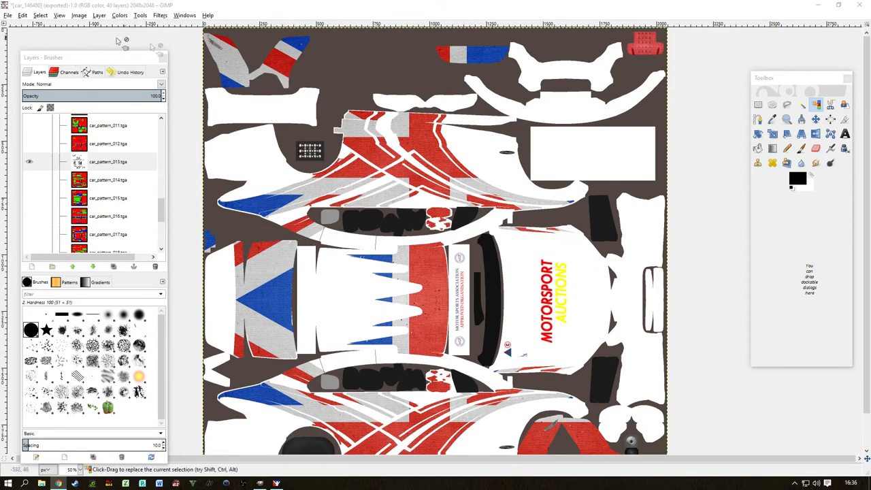
Fit the whole livery in view and export it over car_146480.tga
click(40, 15)
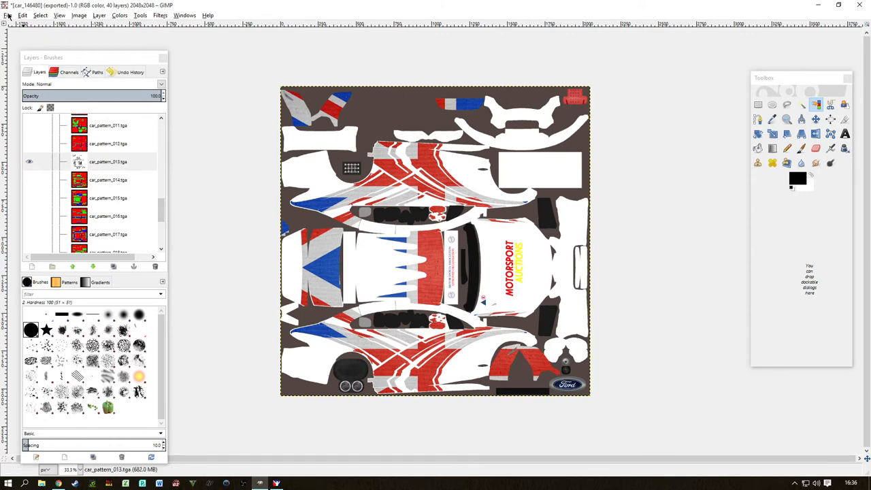
click(8, 15)
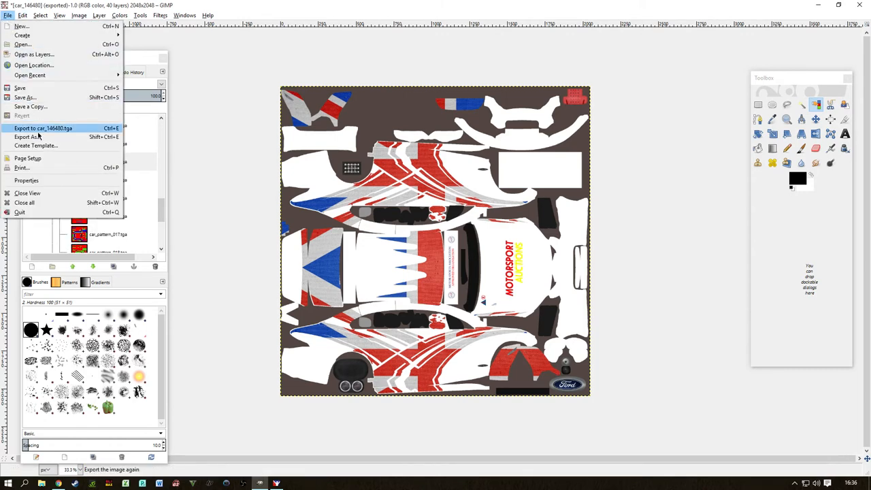
mouse_move(40, 133)
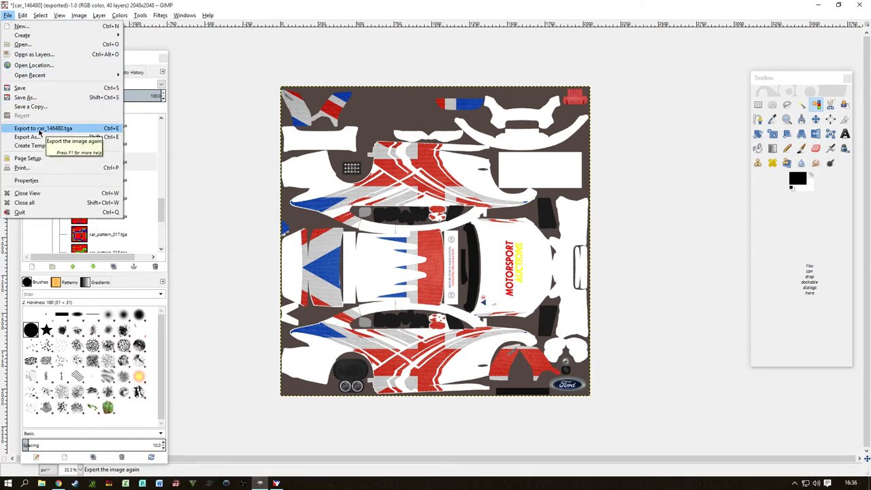
click(43, 128)
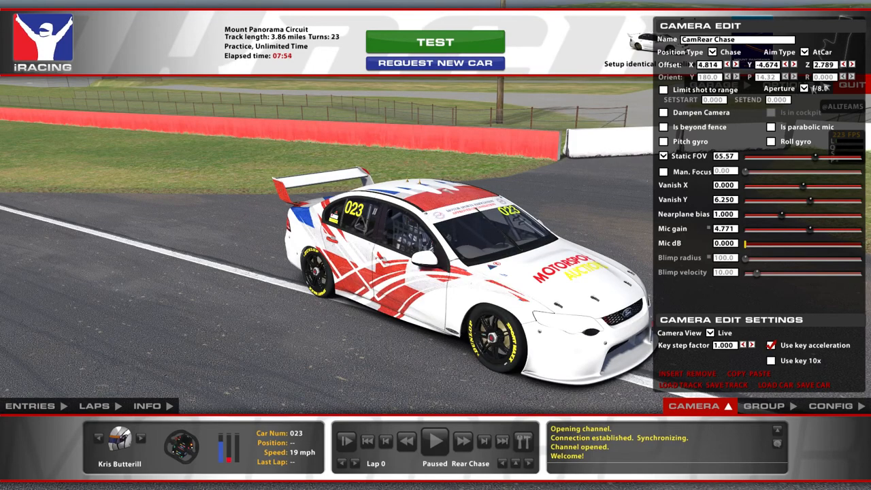
Zoom the iRacing camera in on the roof and lower its height to inspect the flames
click(852, 64)
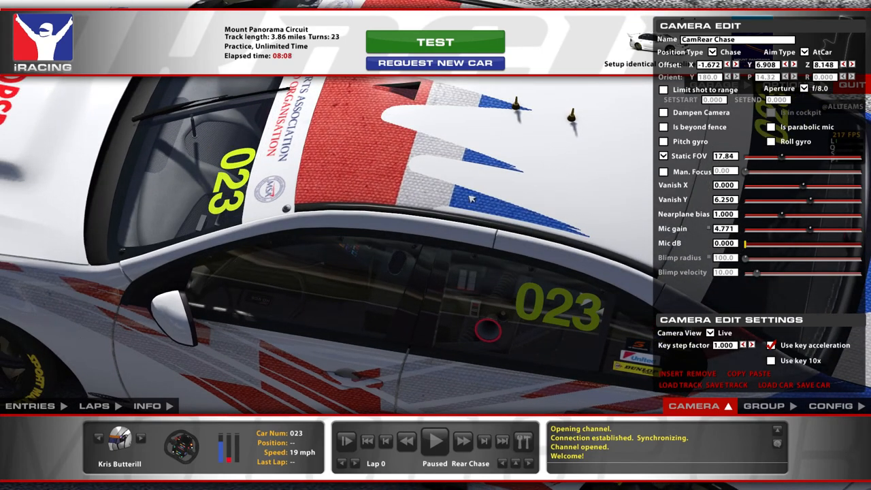
mouse_move(299, 211)
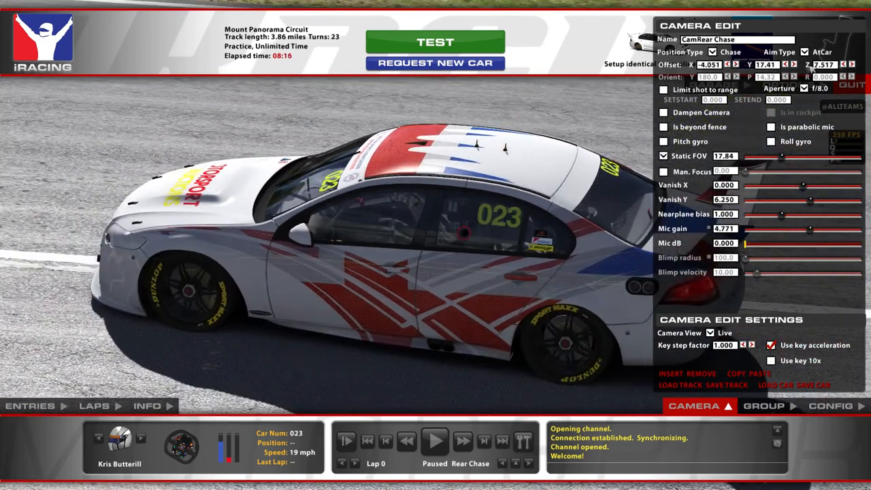
click(843, 64)
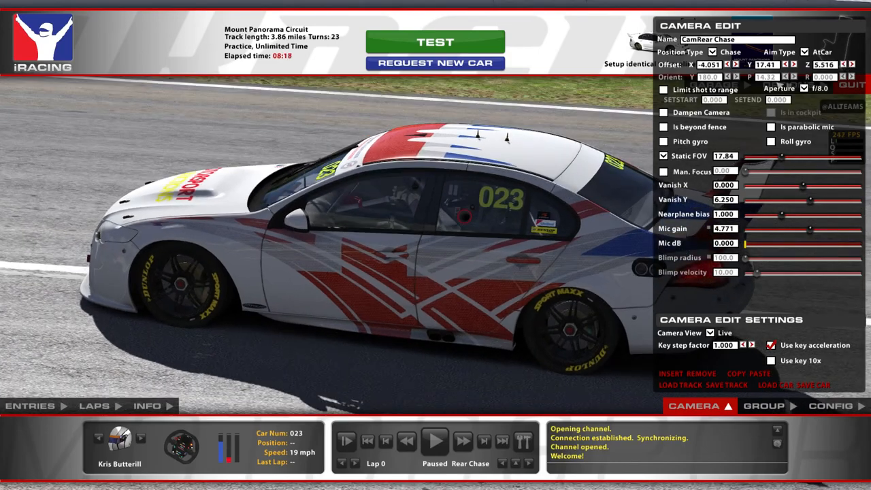